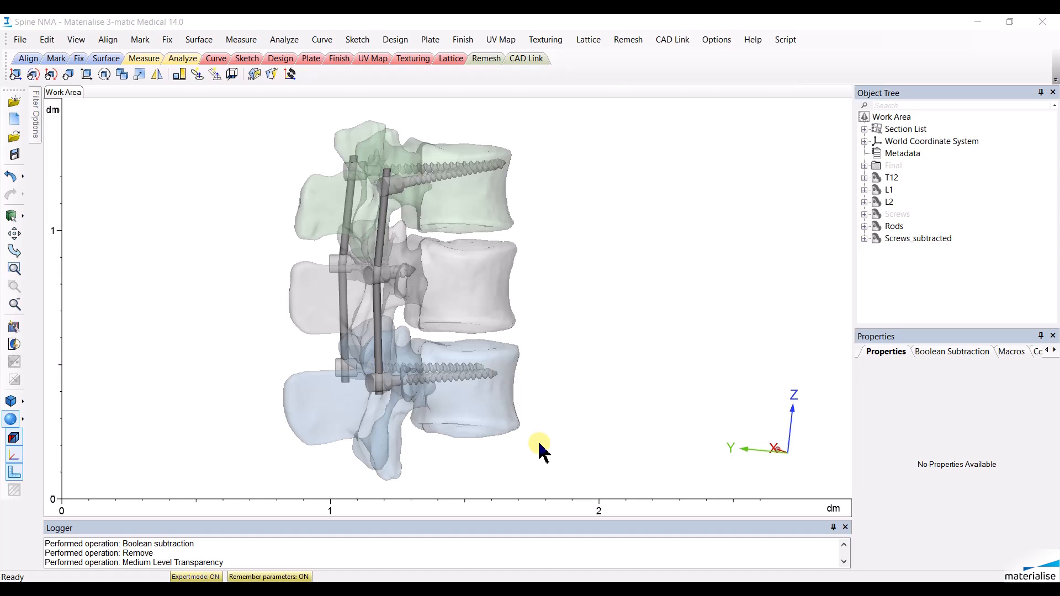
pyautogui.moveTo(652, 374)
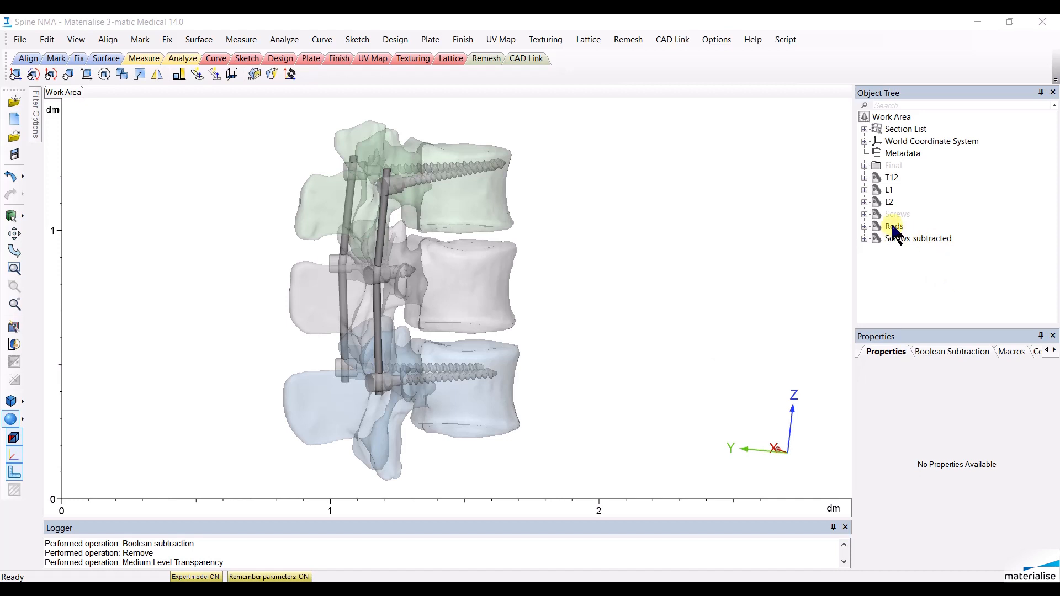
pyautogui.moveTo(510, 335)
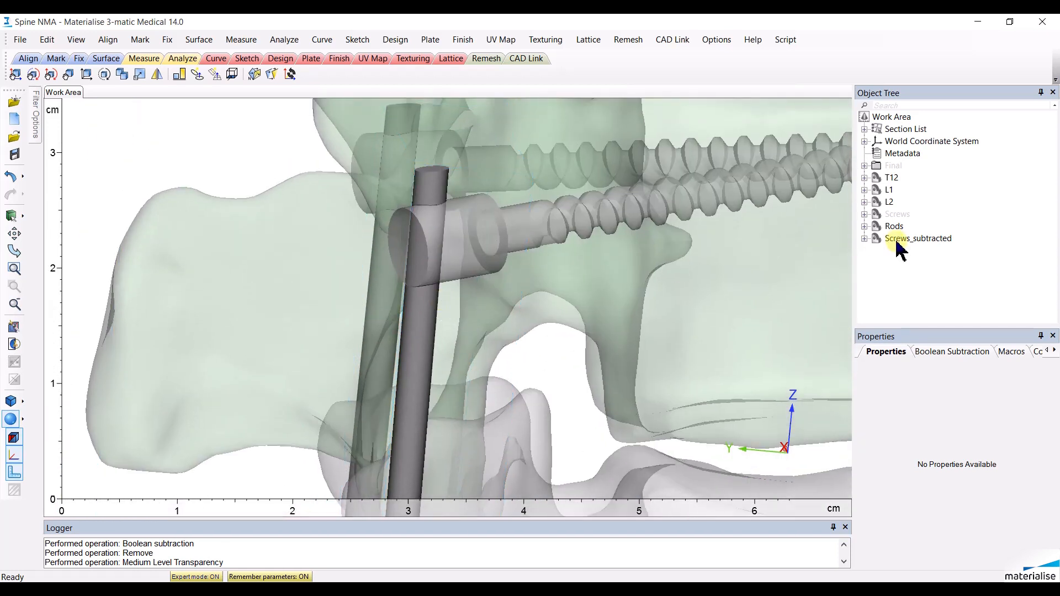
# - Show the original Screws and Rods on the T12–L2 vertebrae, keeping Screws_subtracted hidden
pyautogui.click(894, 226)
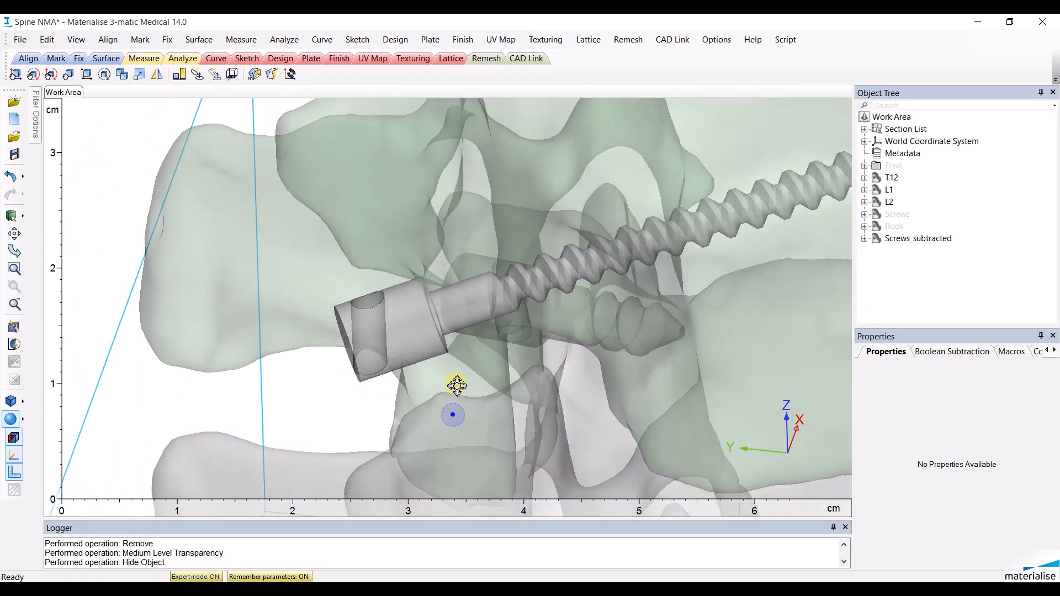
pyautogui.rightClick(897, 214)
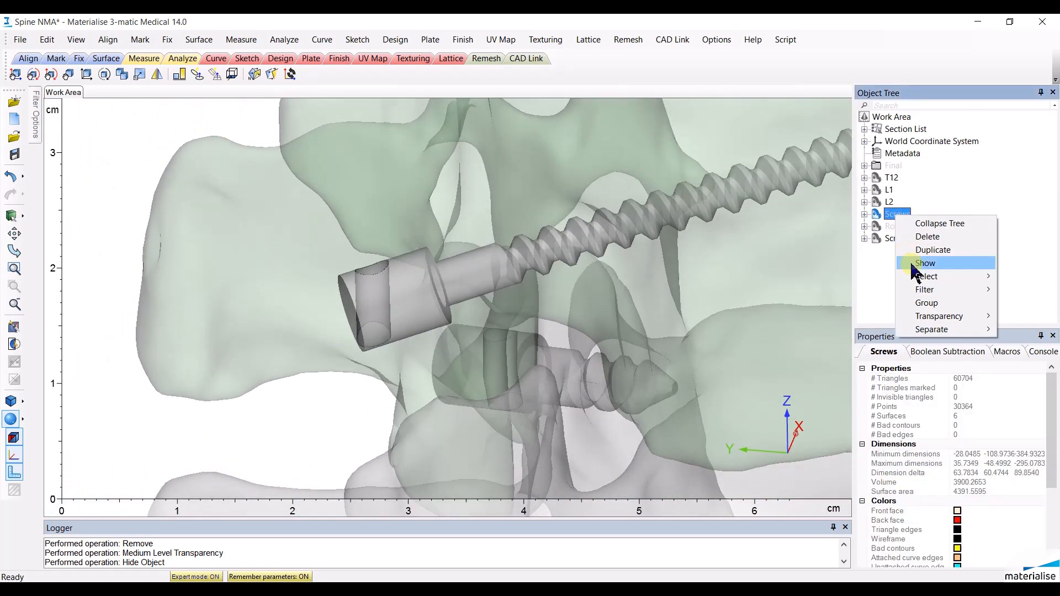
pyautogui.click(925, 262)
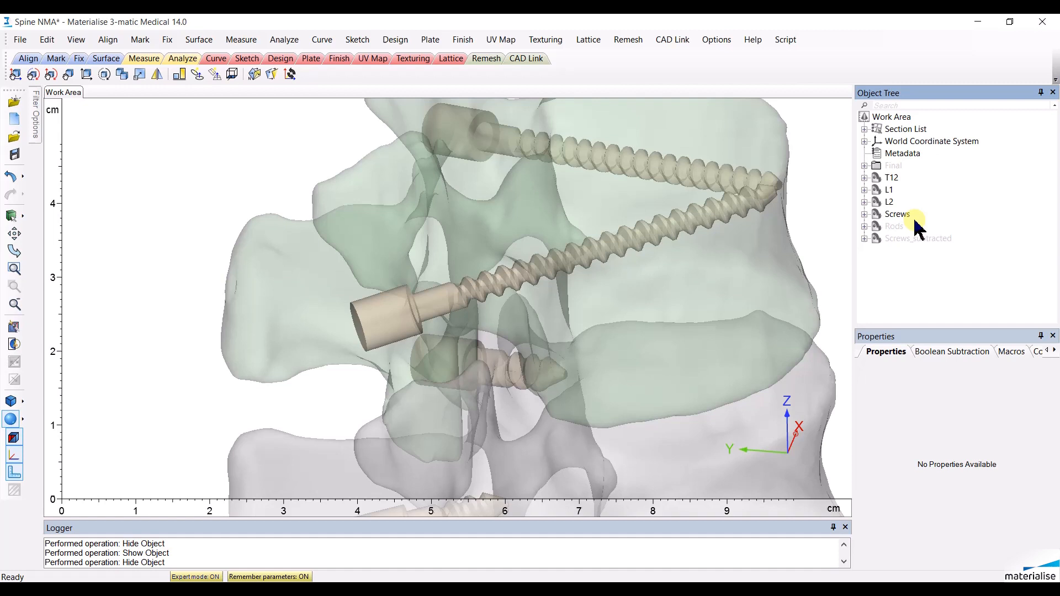
pyautogui.click(894, 226)
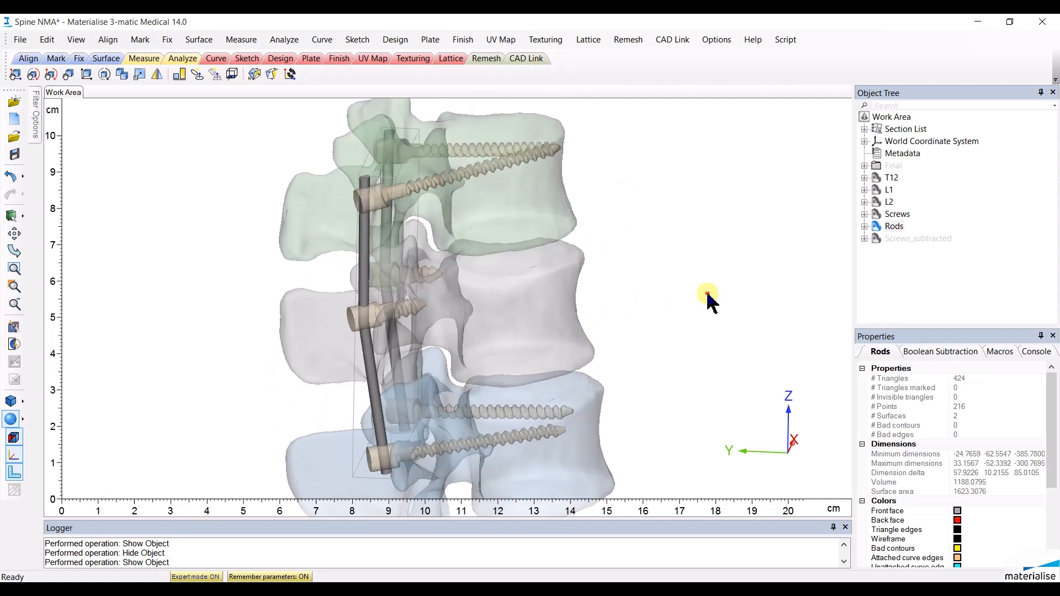
pyautogui.moveTo(708, 295)
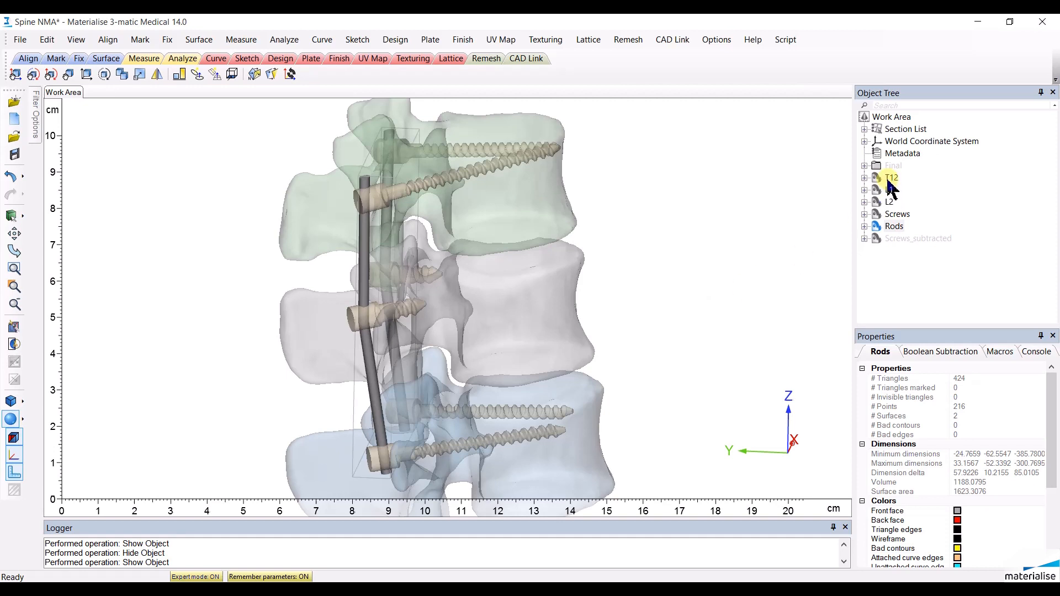
# - Hide T12, L1, L2, Screws and Rods, and render the Final assembly with triangle edges
pyautogui.rightClick(892, 190)
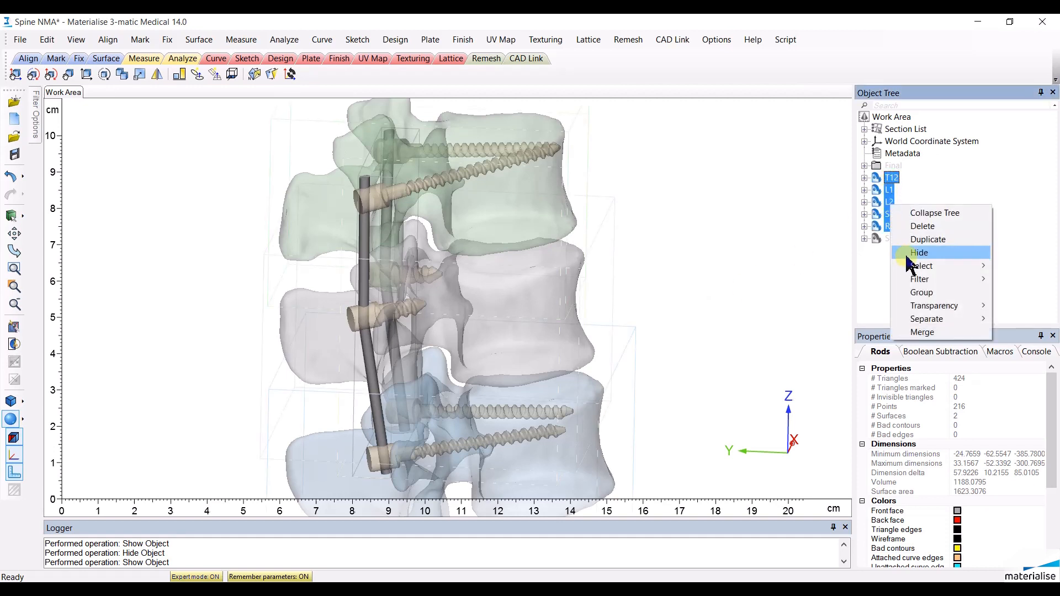
pyautogui.click(919, 252)
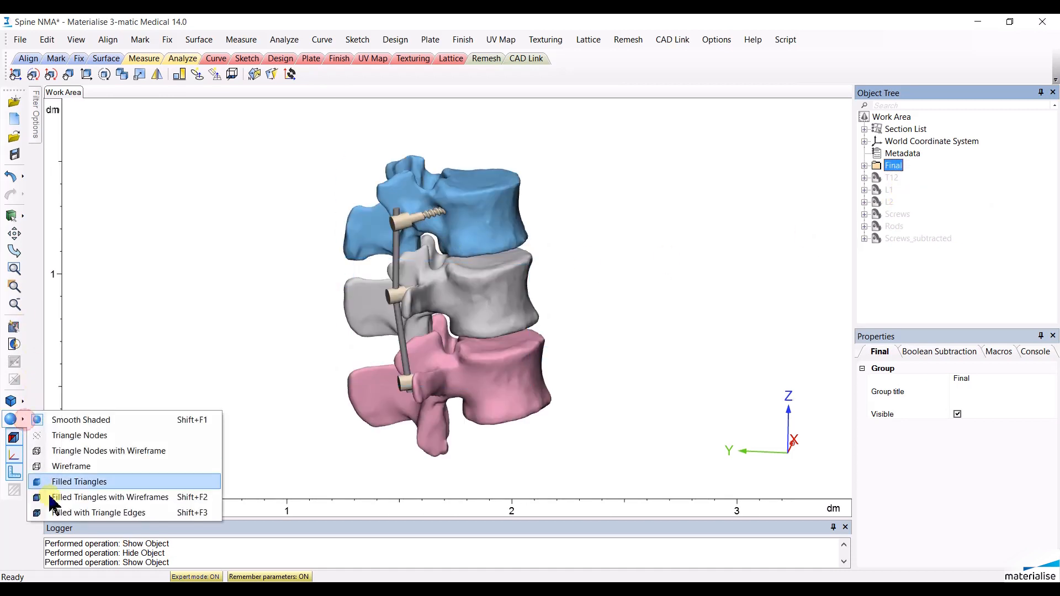
pyautogui.click(98, 513)
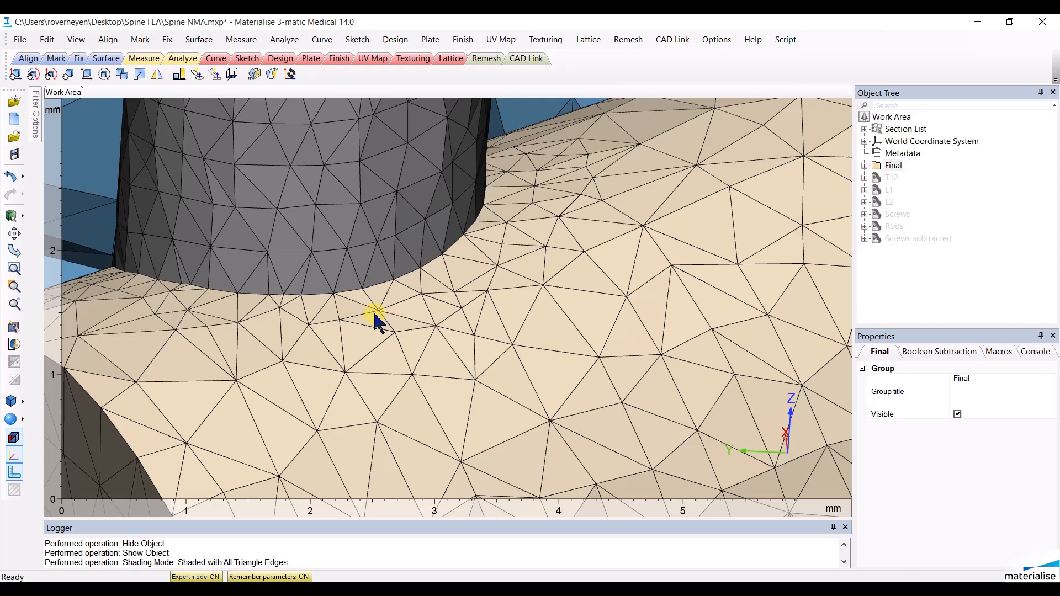
pyautogui.moveTo(341, 301)
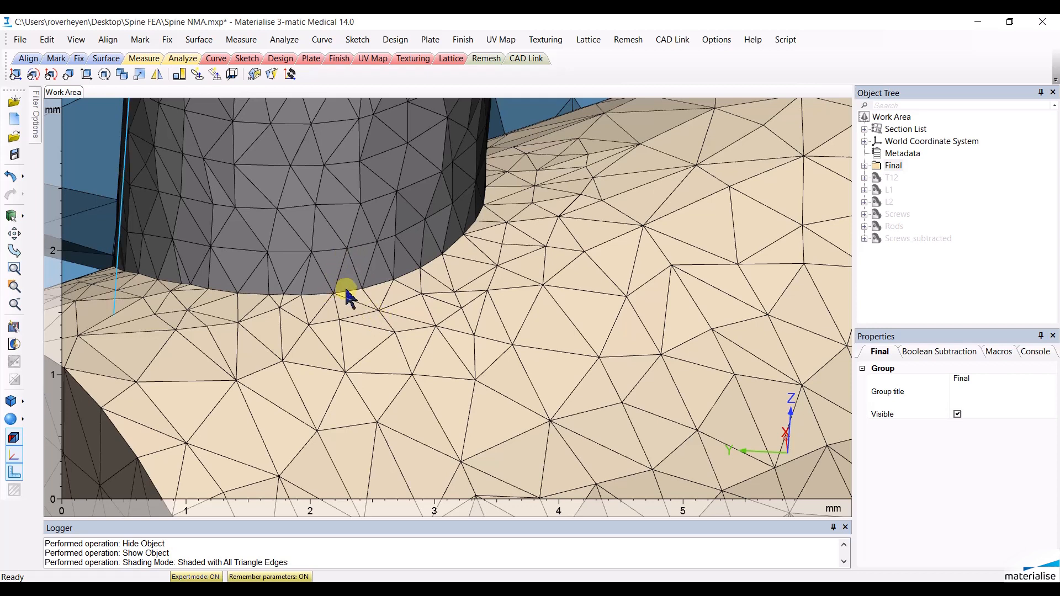
pyautogui.moveTo(338, 301)
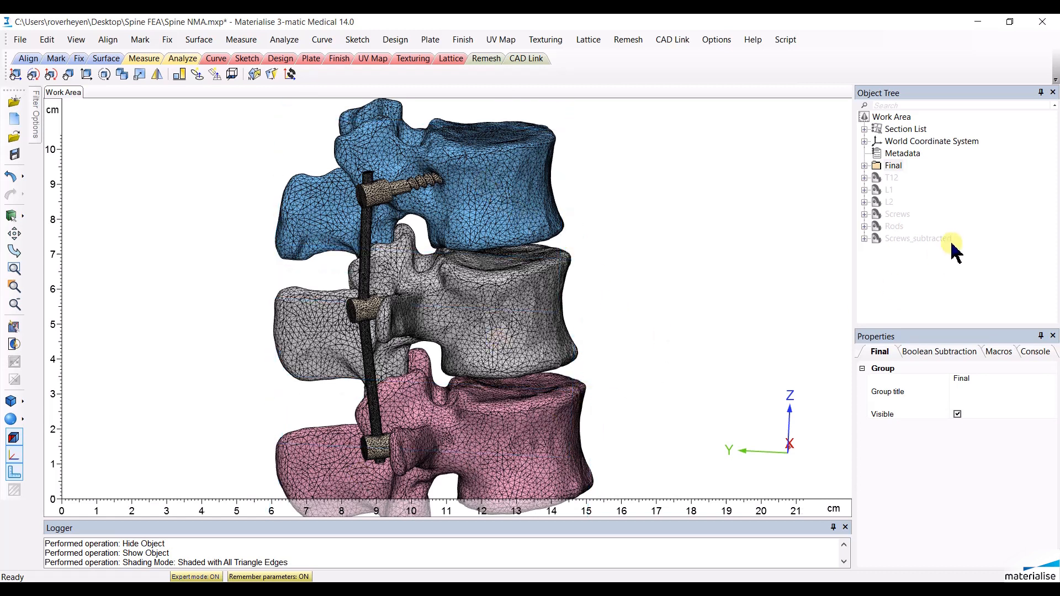
# - Hide the Final group and make the T12, L1, L2, screw and rod parts opaque
pyautogui.rightClick(893, 165)
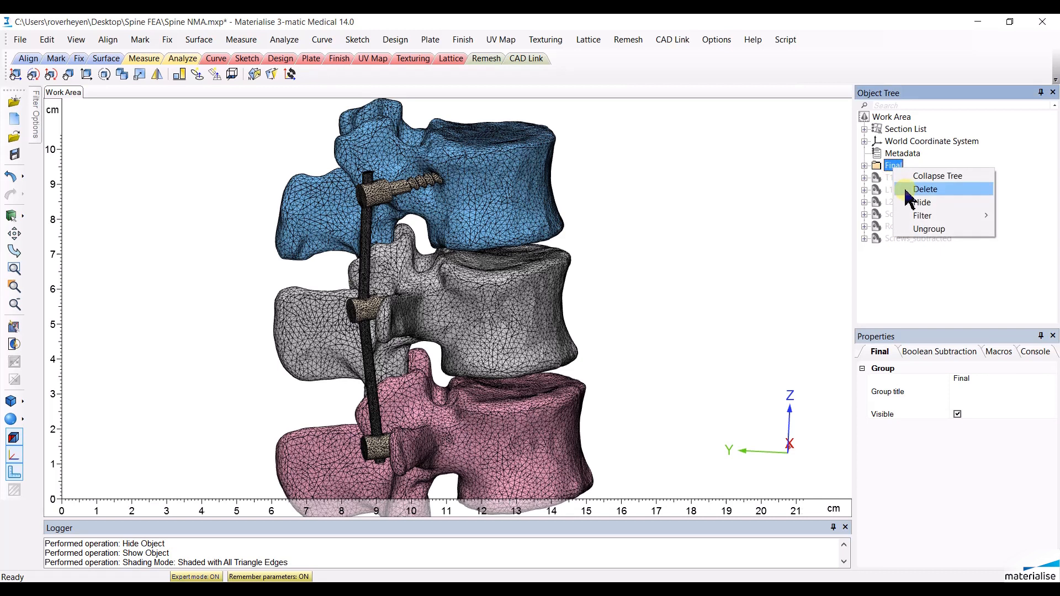
pyautogui.click(925, 189)
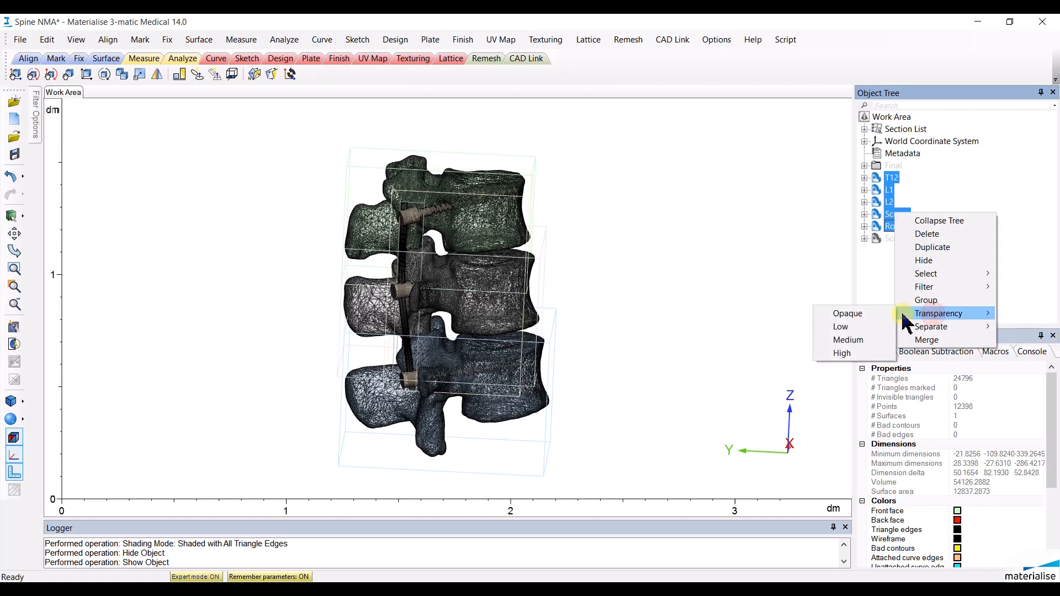
pyautogui.click(847, 313)
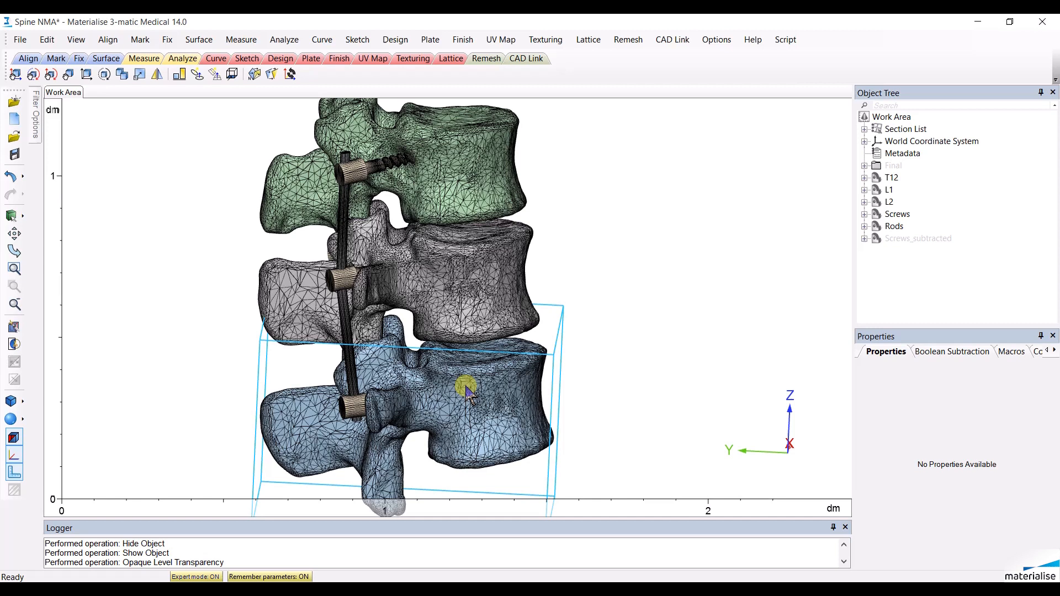
pyautogui.click(627, 39)
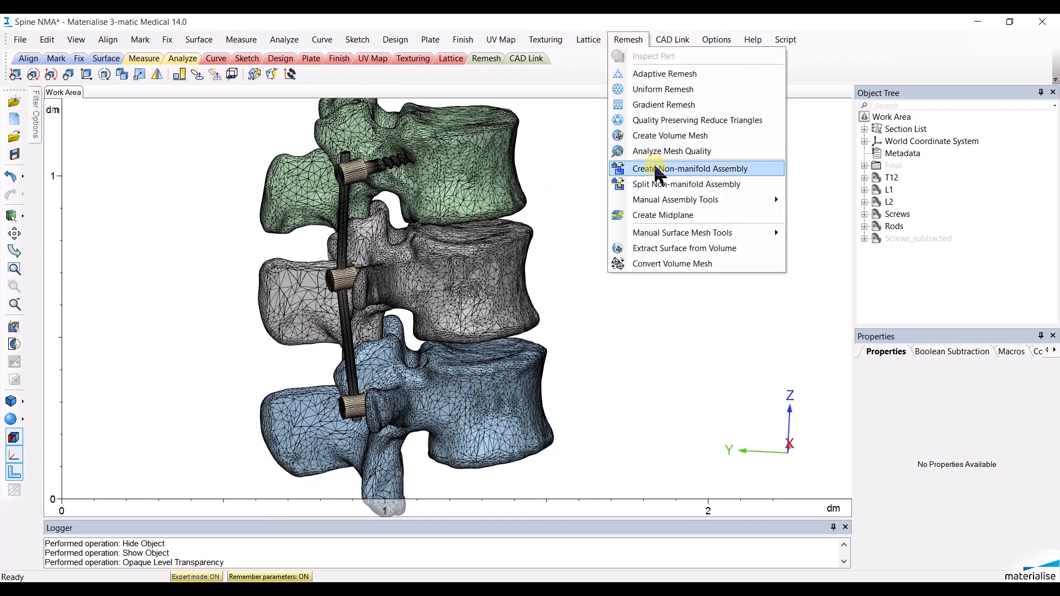
# - Build 'Spine NMA' with T12 as main entity and L1, L2, Screws, Rods intersecting
pyautogui.click(689, 169)
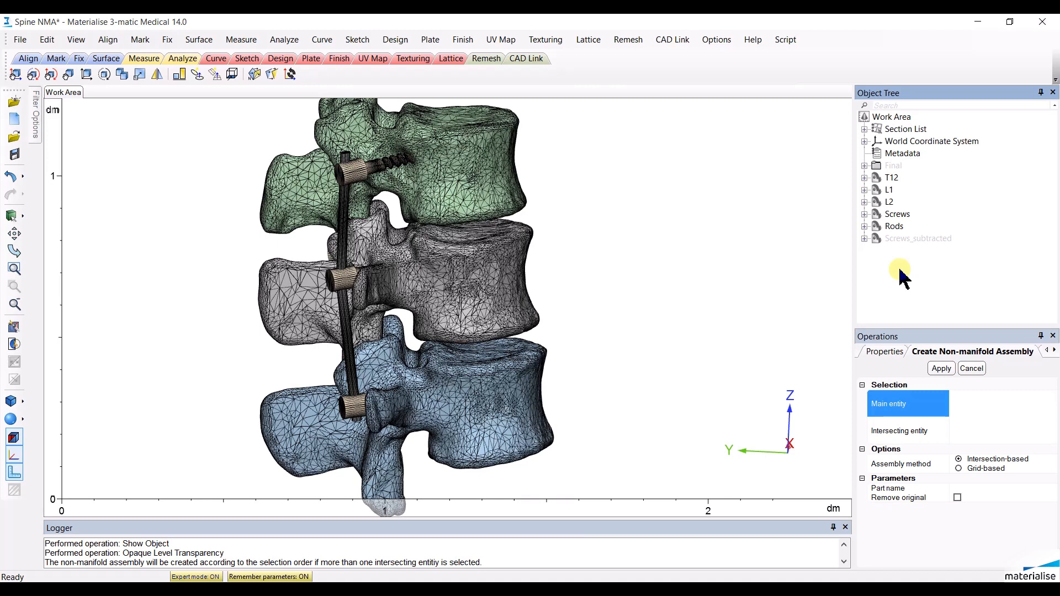
pyautogui.moveTo(900, 183)
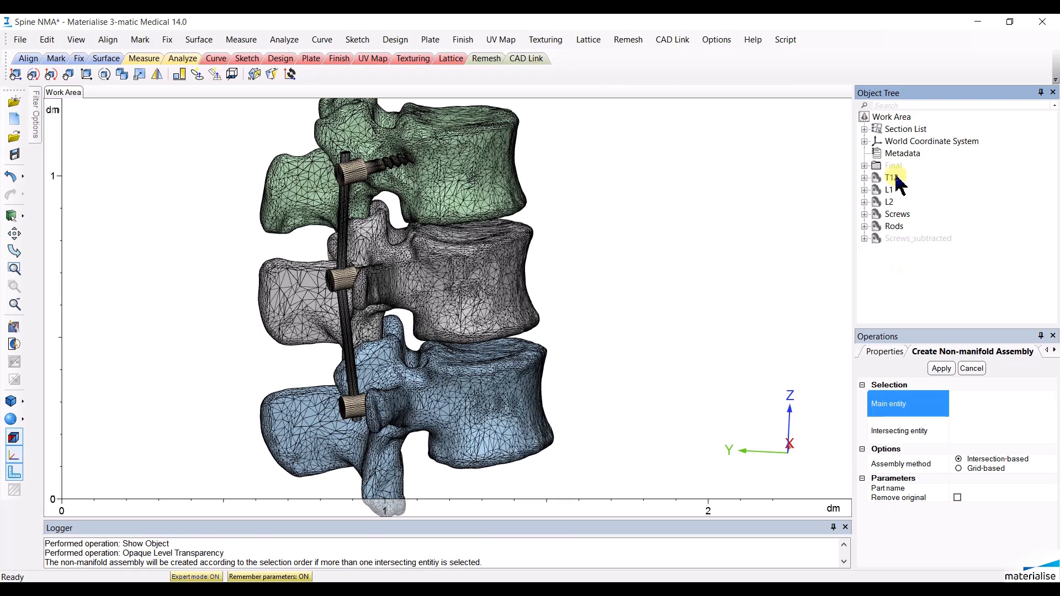
pyautogui.click(890, 178)
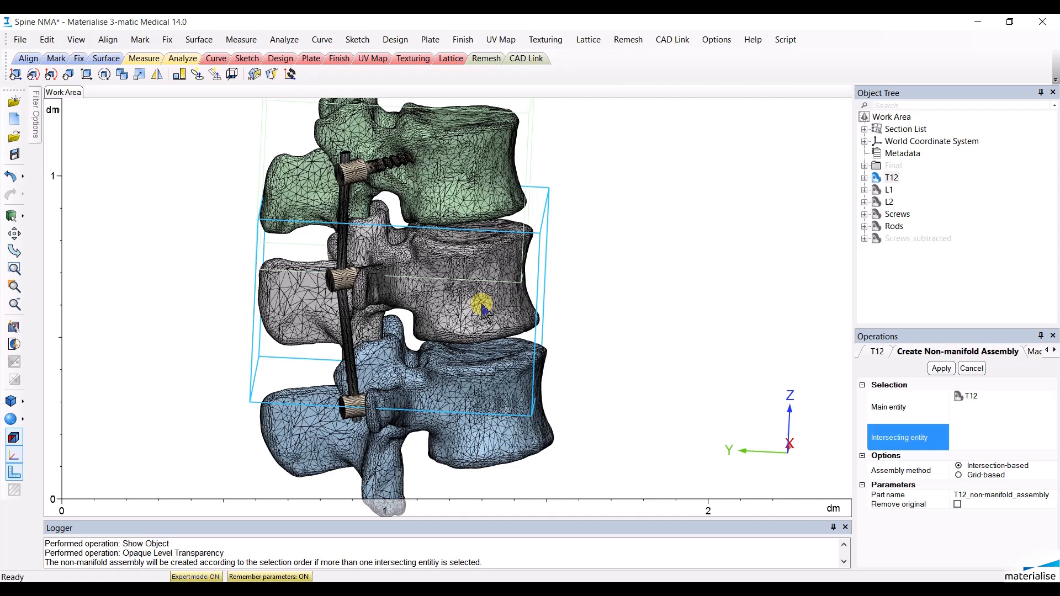
pyautogui.click(487, 433)
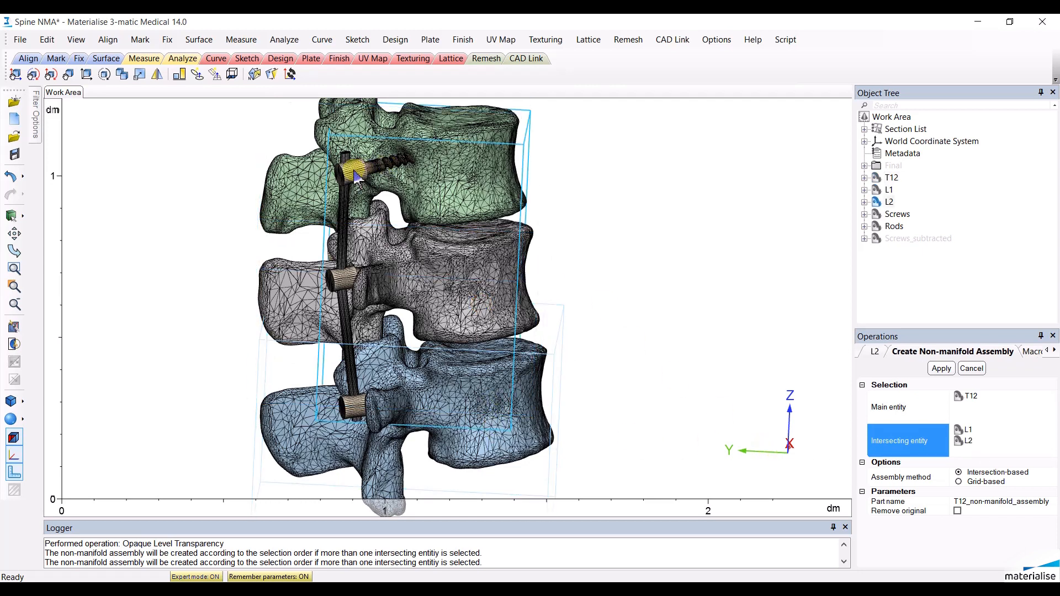
pyautogui.click(403, 160)
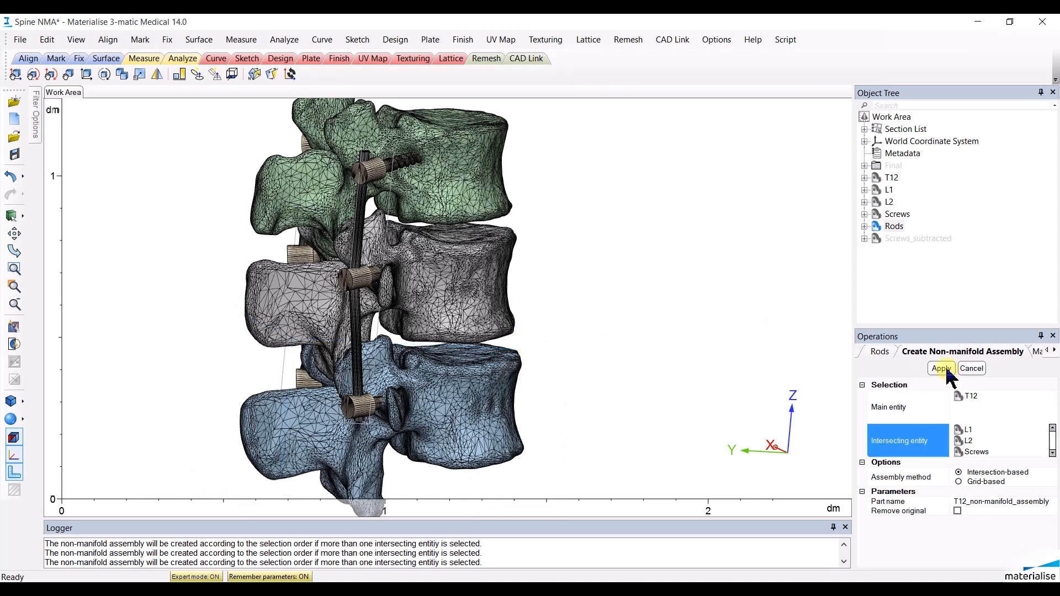
pyautogui.moveTo(970, 506)
pyautogui.write('Spine')
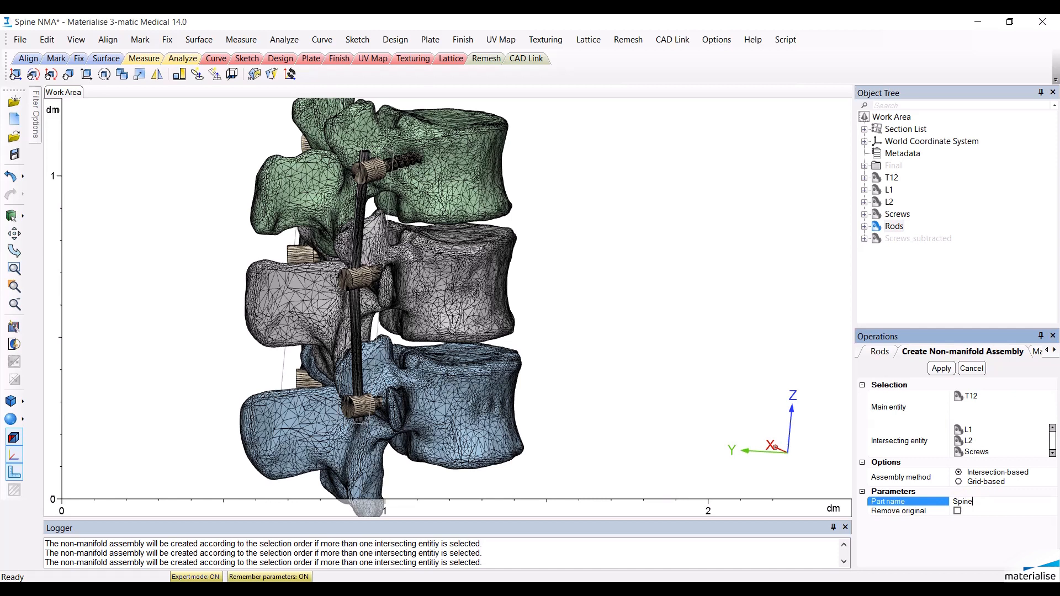
pyautogui.write('NMA')
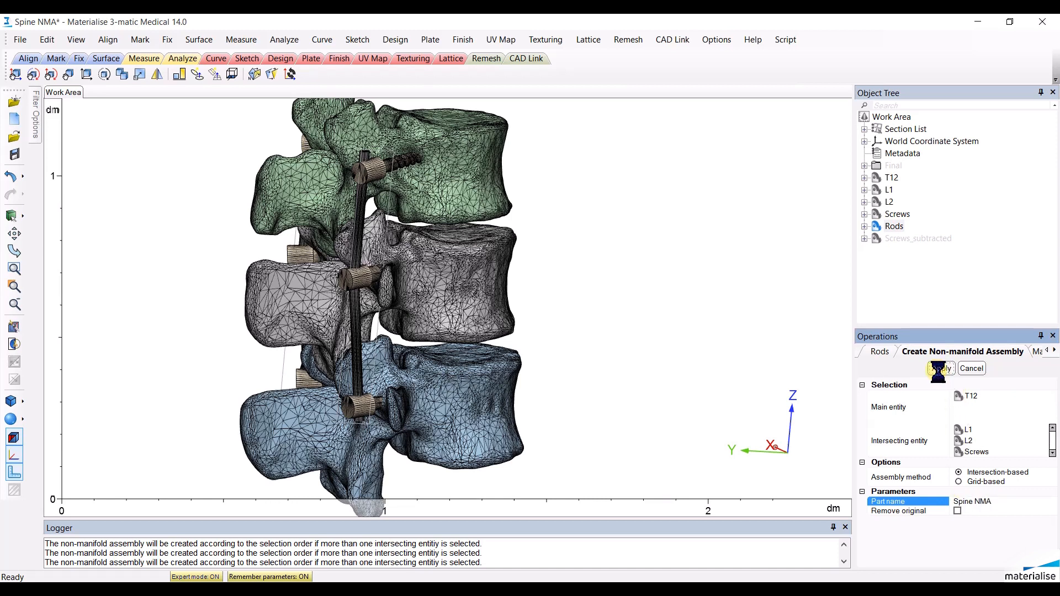
pyautogui.click(941, 368)
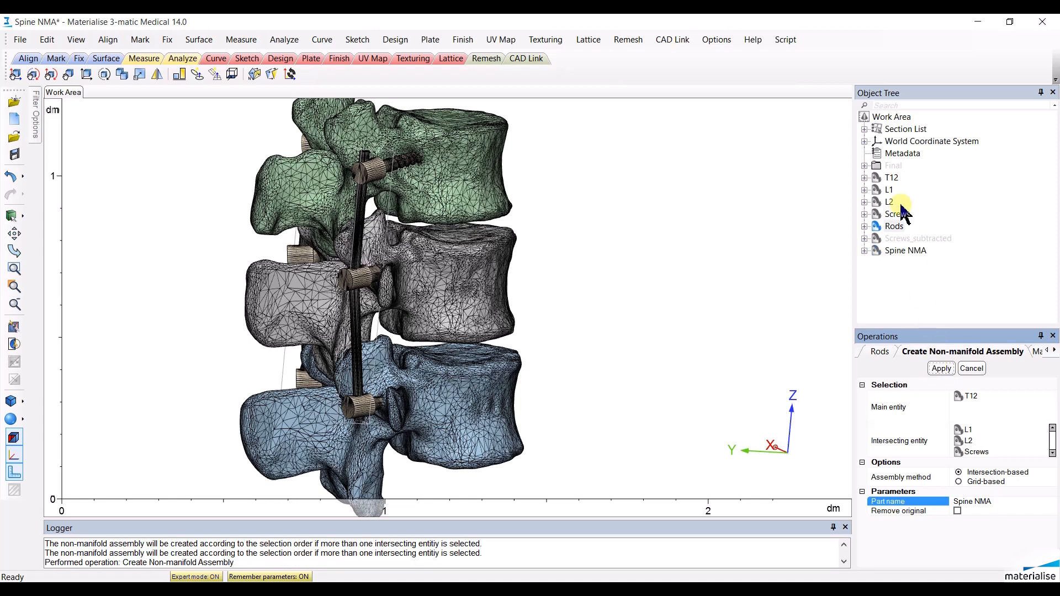
# - Hide the original parts and expand Spine NMA to list its part and interface surfaces
pyautogui.rightClick(891, 201)
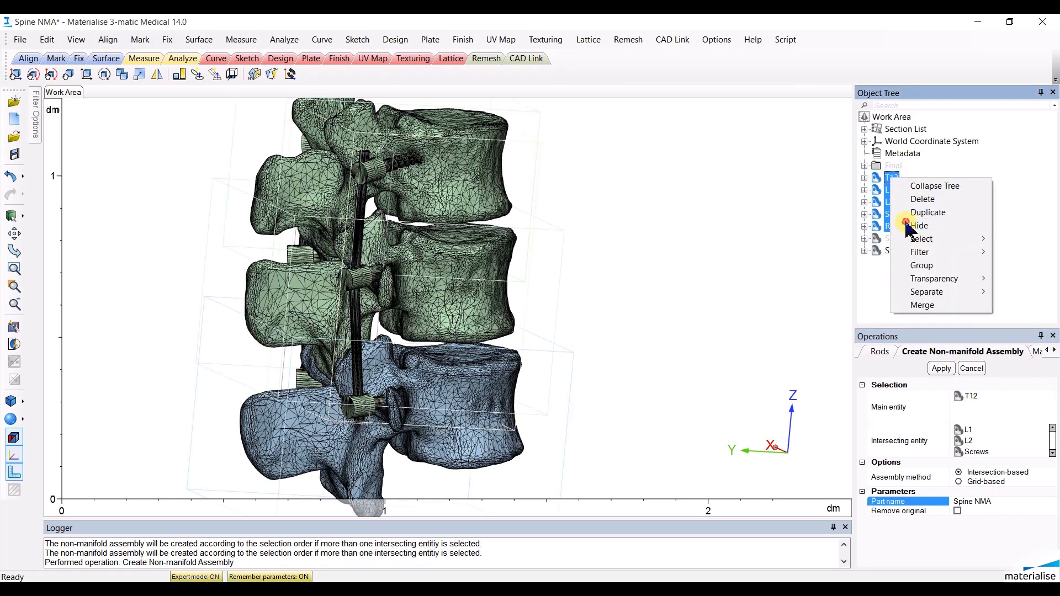
pyautogui.click(920, 225)
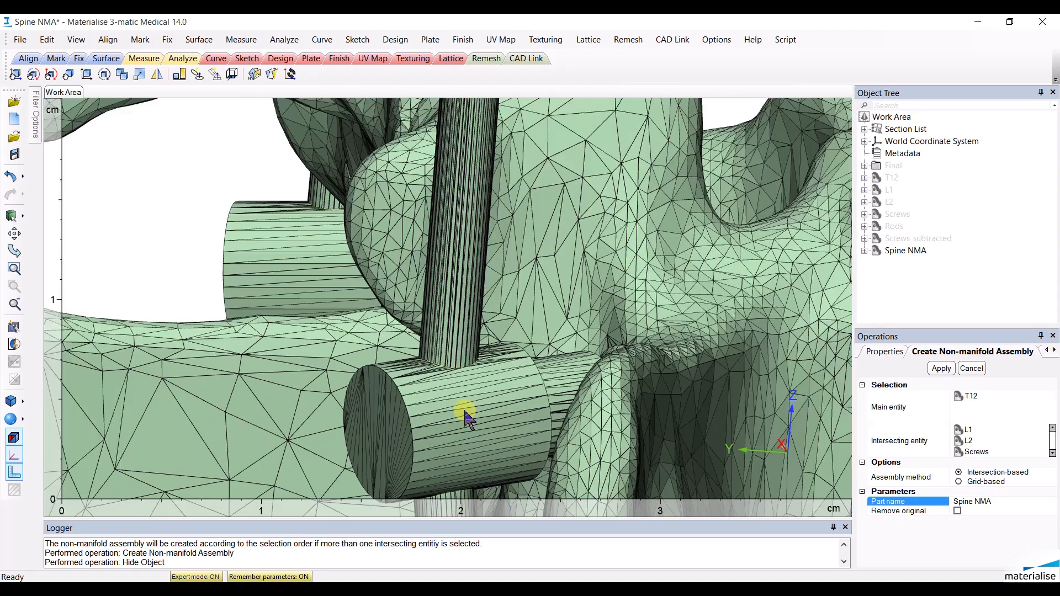
pyautogui.scroll(-3)
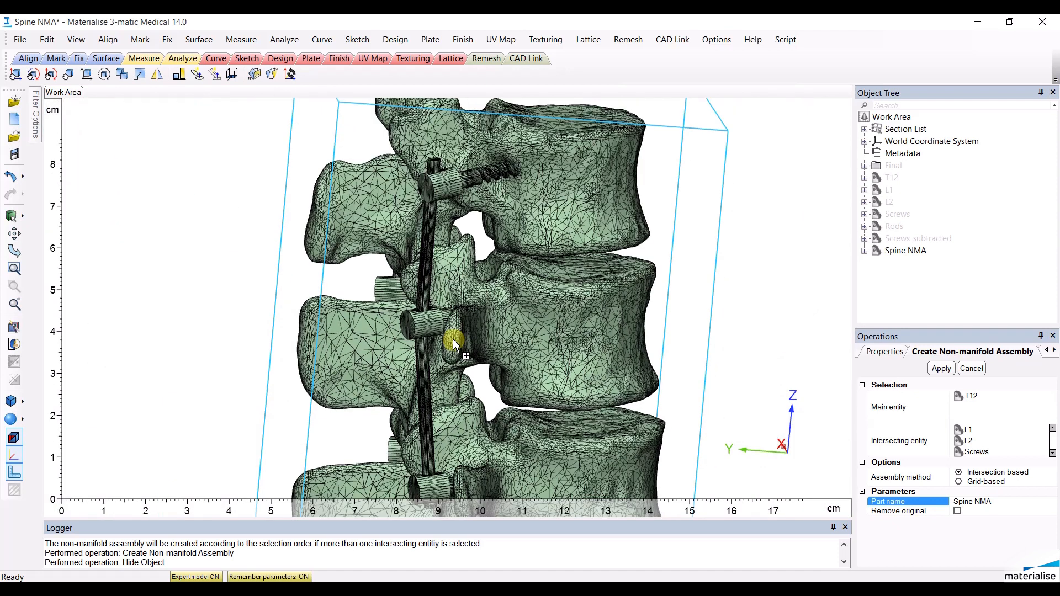
pyautogui.click(865, 250)
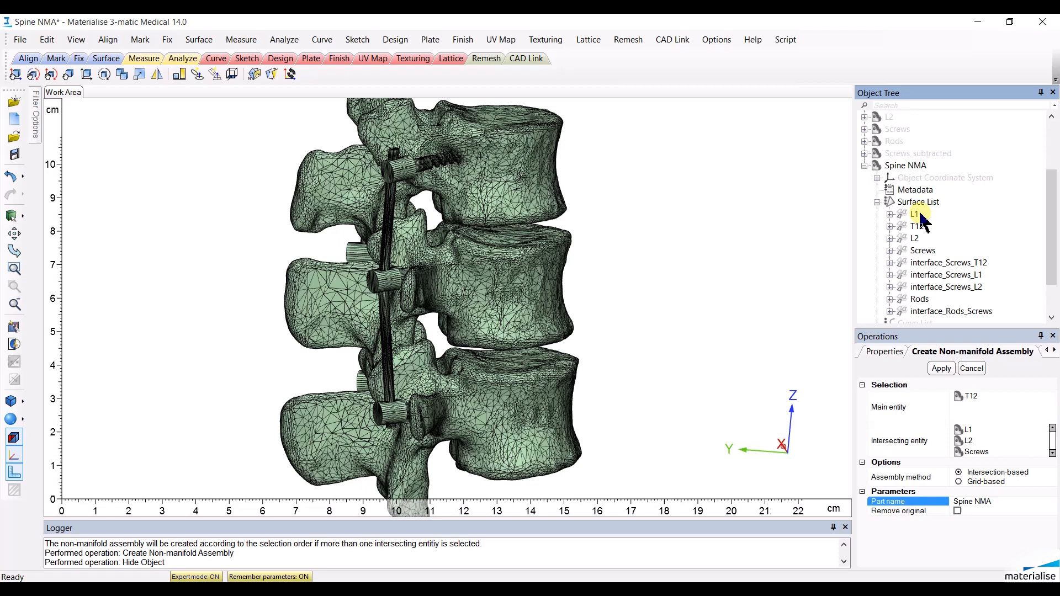
# - Select the L1, L2, Rods and screw interface surfaces to view each on the model
pyautogui.click(914, 214)
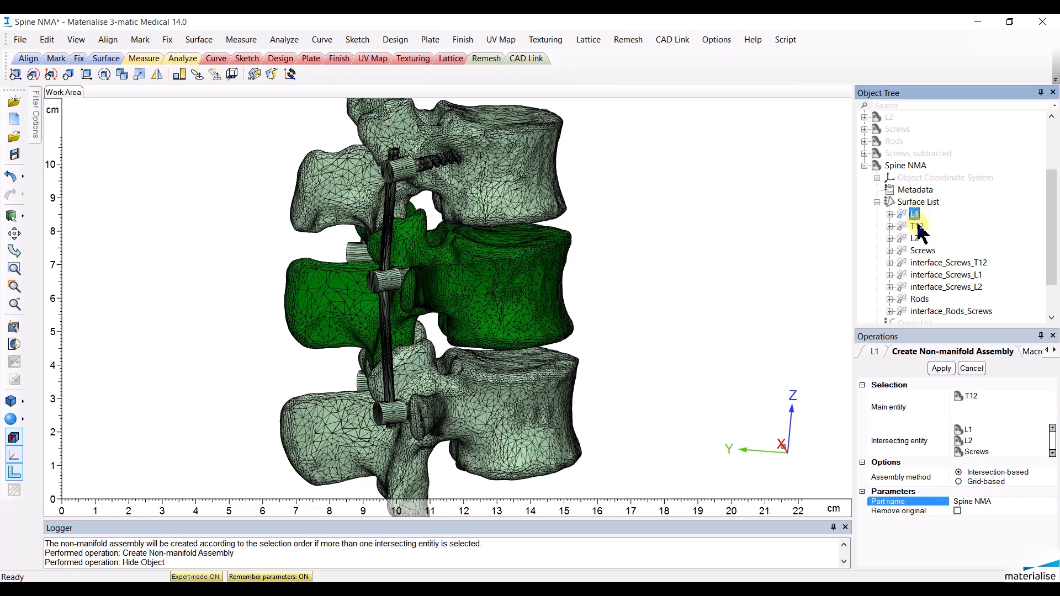
pyautogui.click(913, 238)
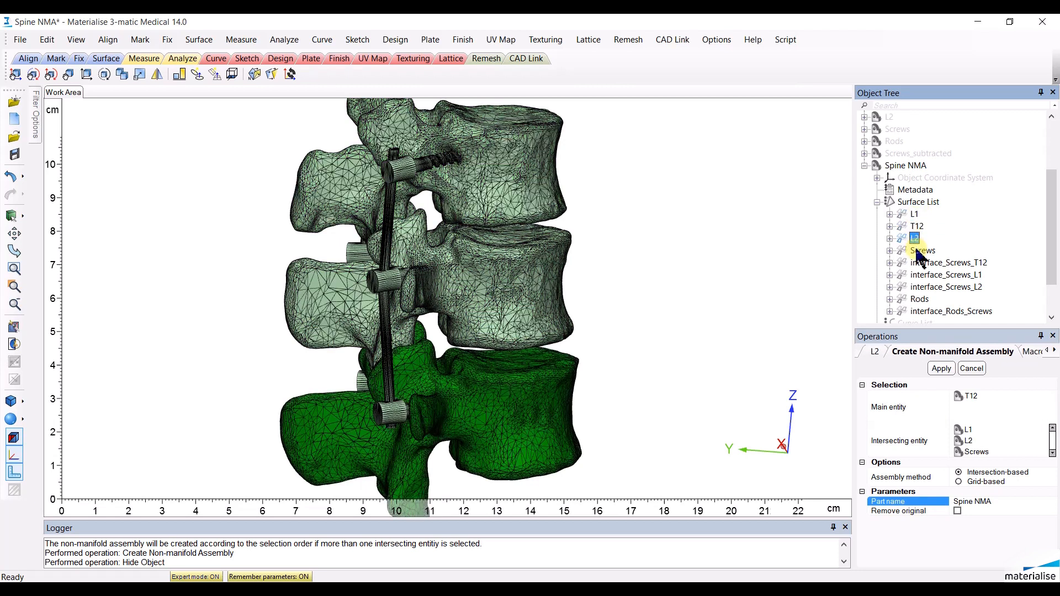
pyautogui.click(920, 299)
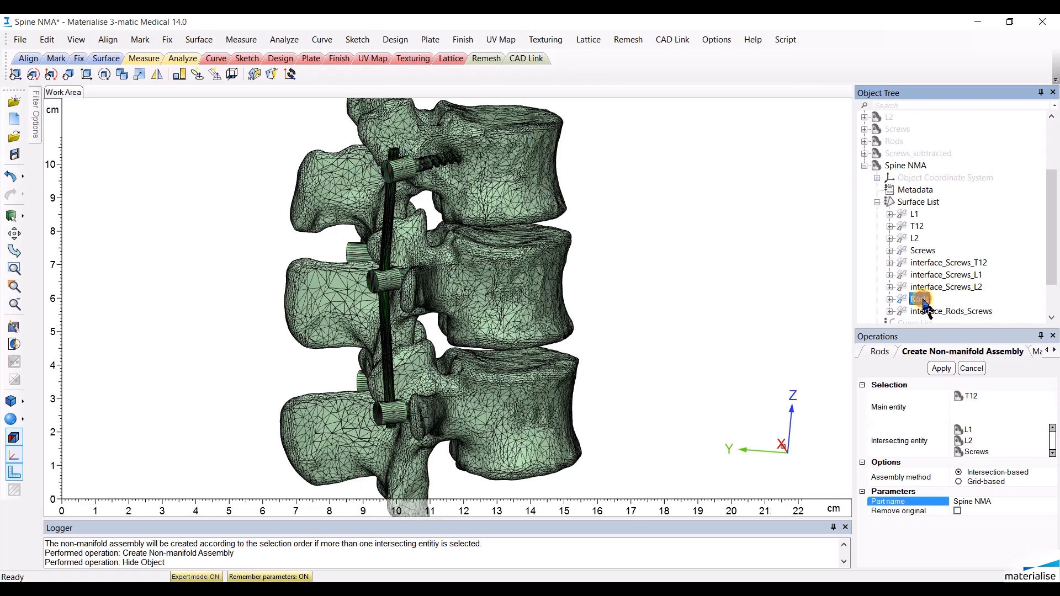
pyautogui.click(919, 298)
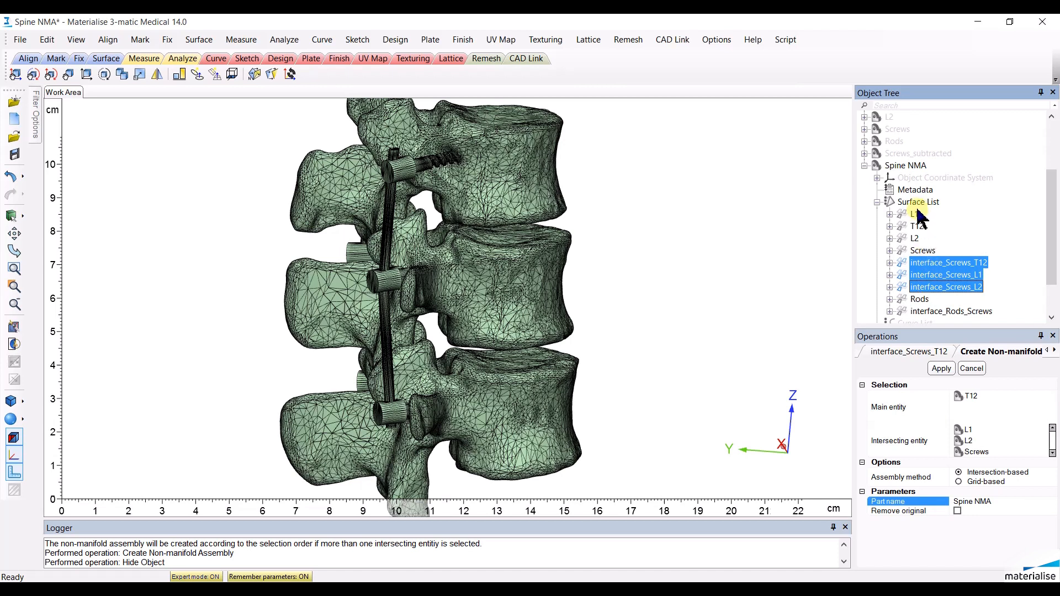
# - Temporarily hide the vertebra surfaces to inspect screws and rods, then show them again
pyautogui.rightClick(914, 220)
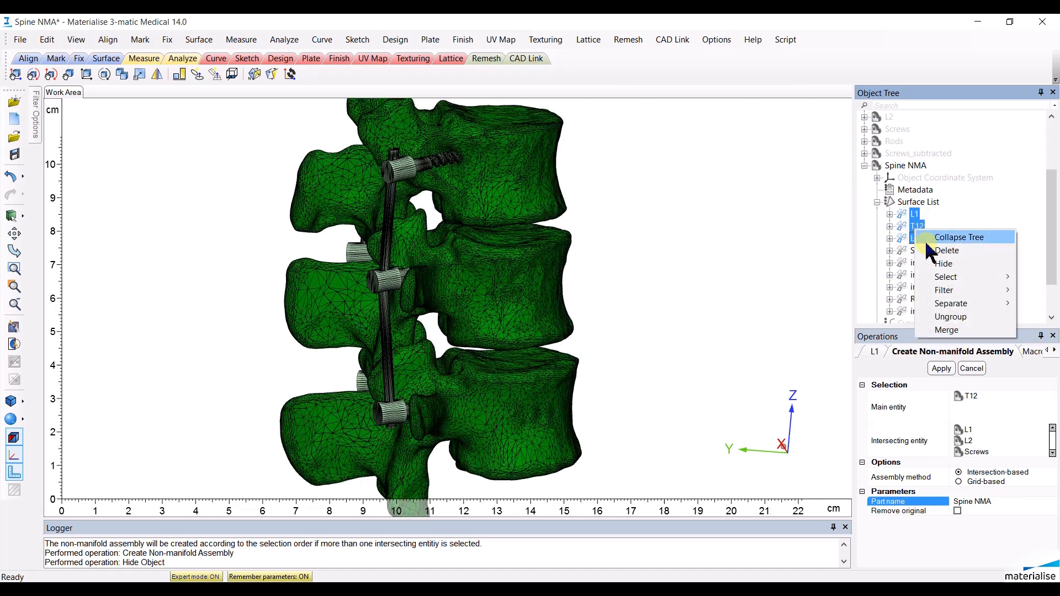
pyautogui.click(943, 264)
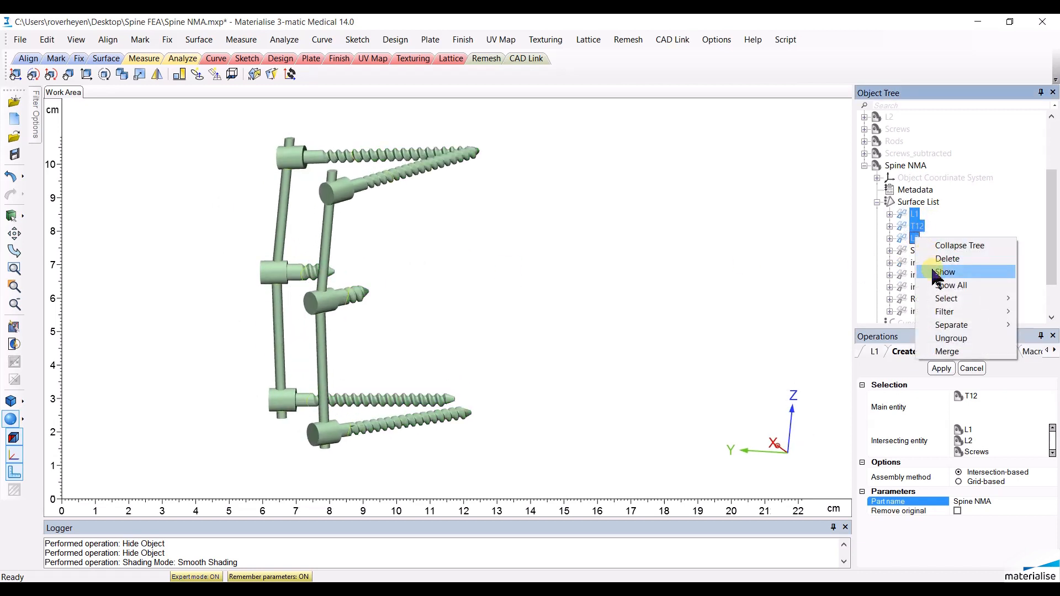
pyautogui.click(943, 272)
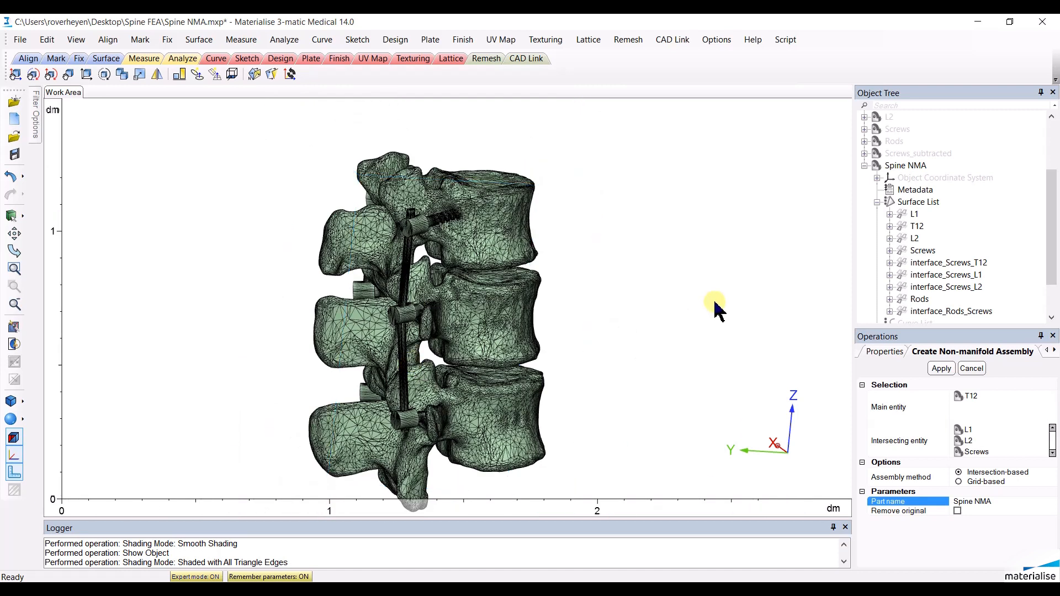
pyautogui.moveTo(661, 280)
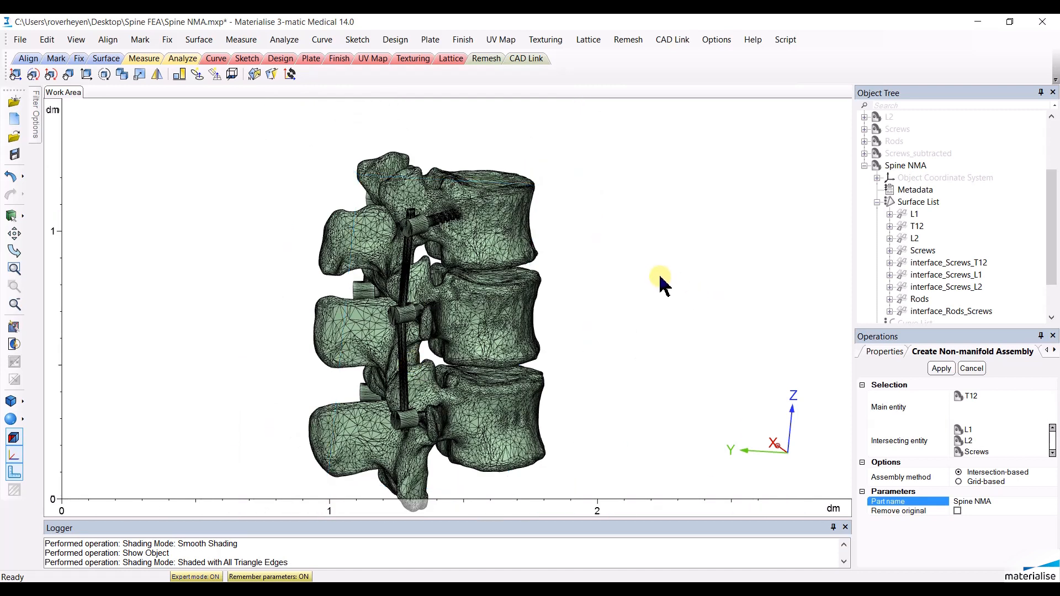
pyautogui.click(627, 39)
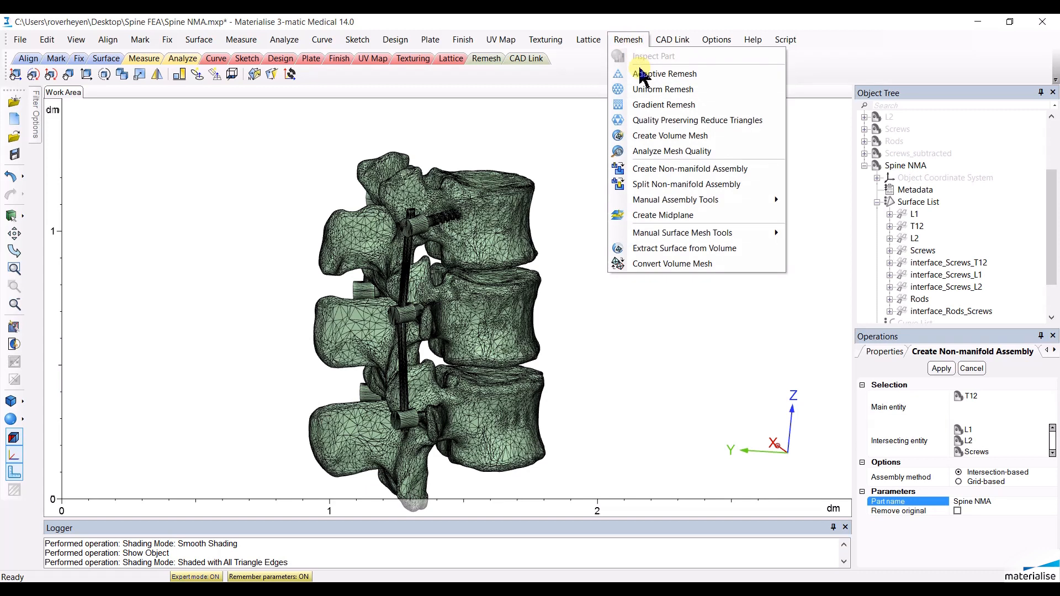
# - Start an adaptive remesh with Spine NMA as the entity
pyautogui.click(664, 74)
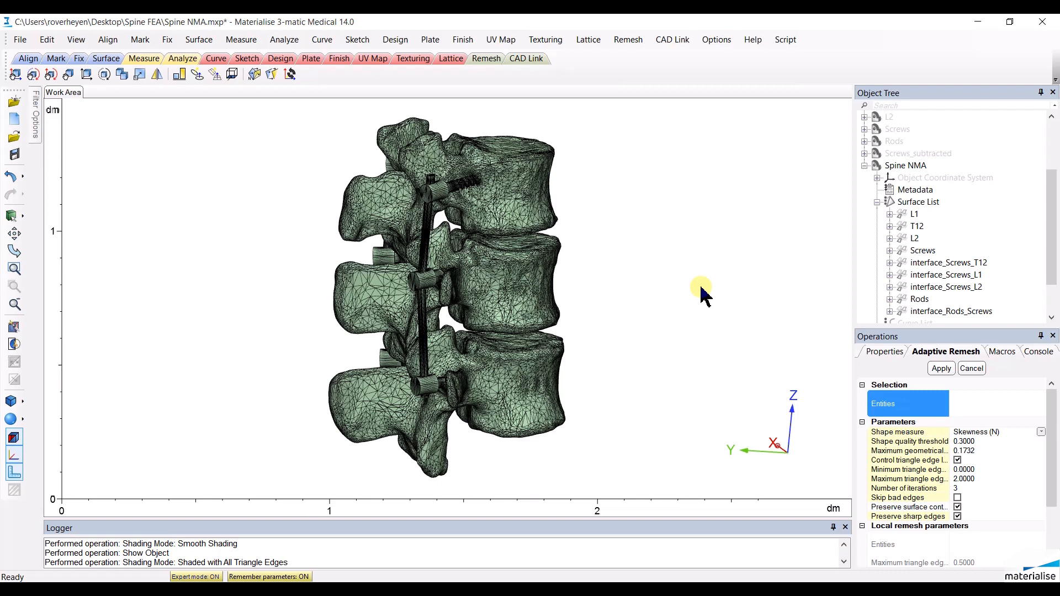
pyautogui.click(541, 291)
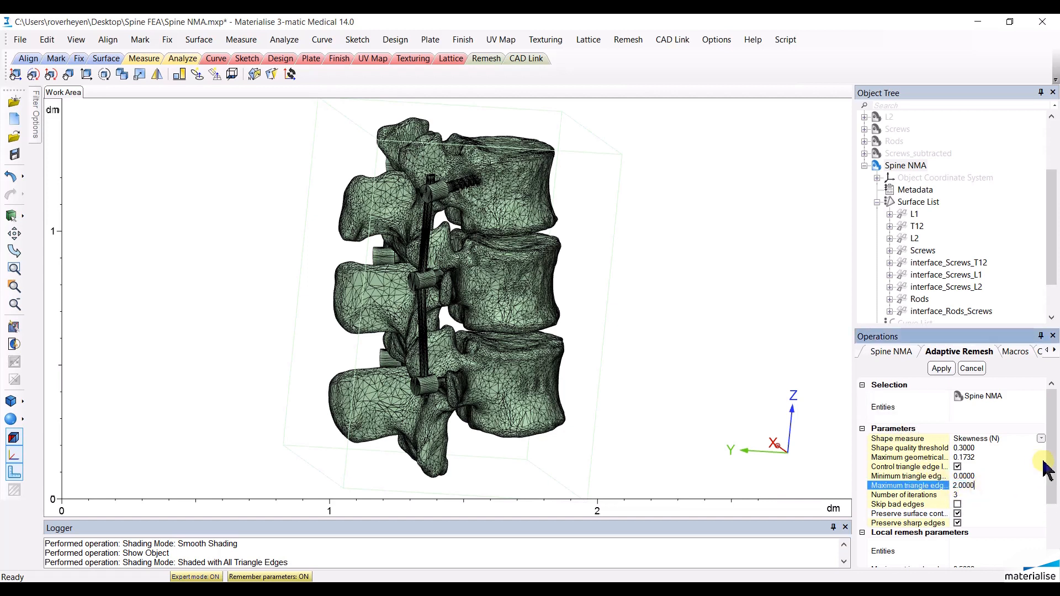
pyautogui.scroll(-3)
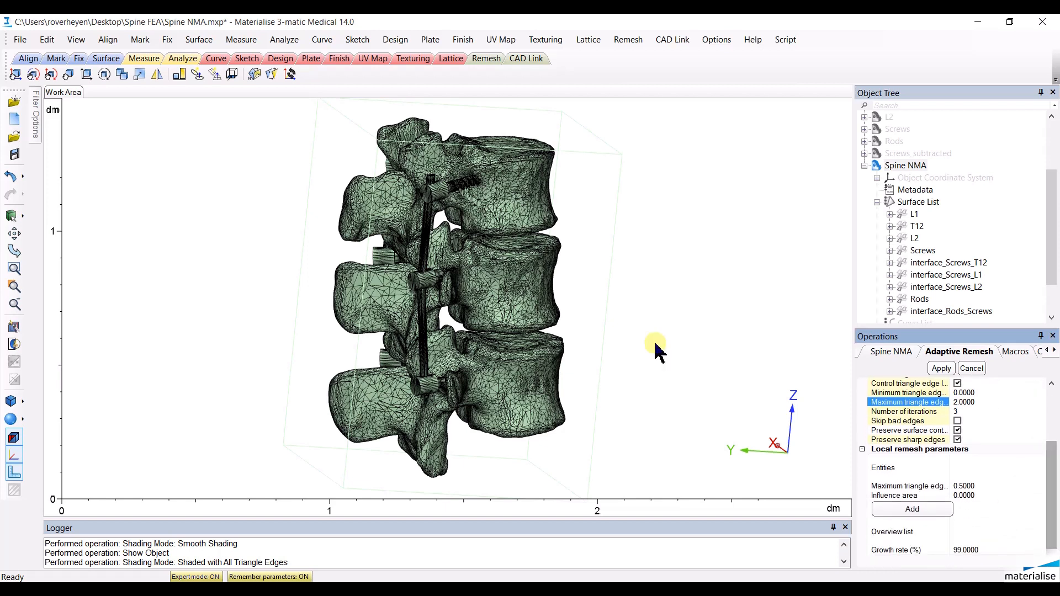
pyautogui.moveTo(663, 308)
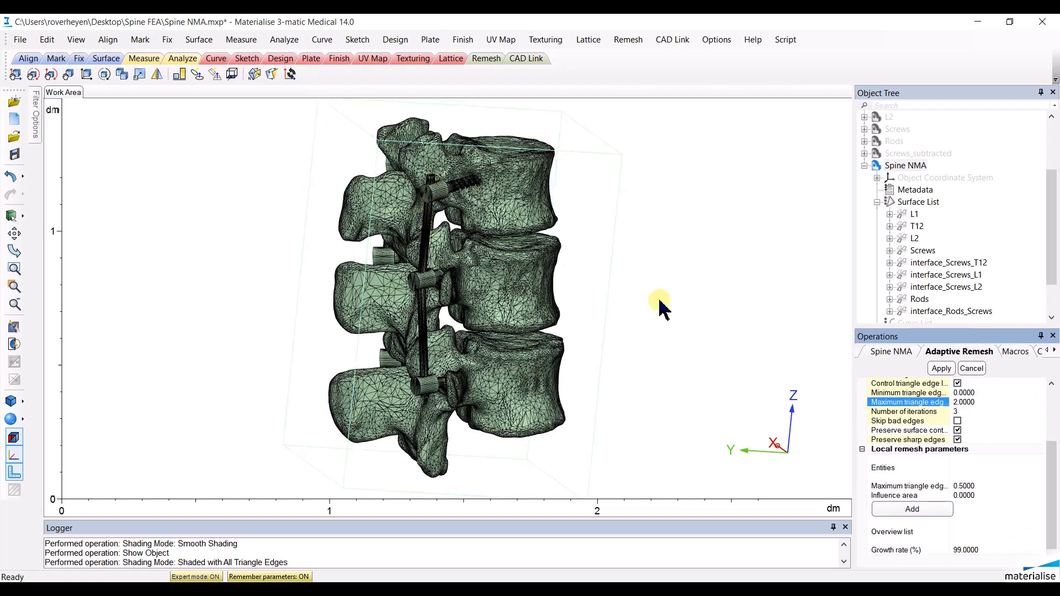
# - Add local remesh limits: Screws and screw interfaces at edge 1, Rods at 0.5
pyautogui.click(883, 467)
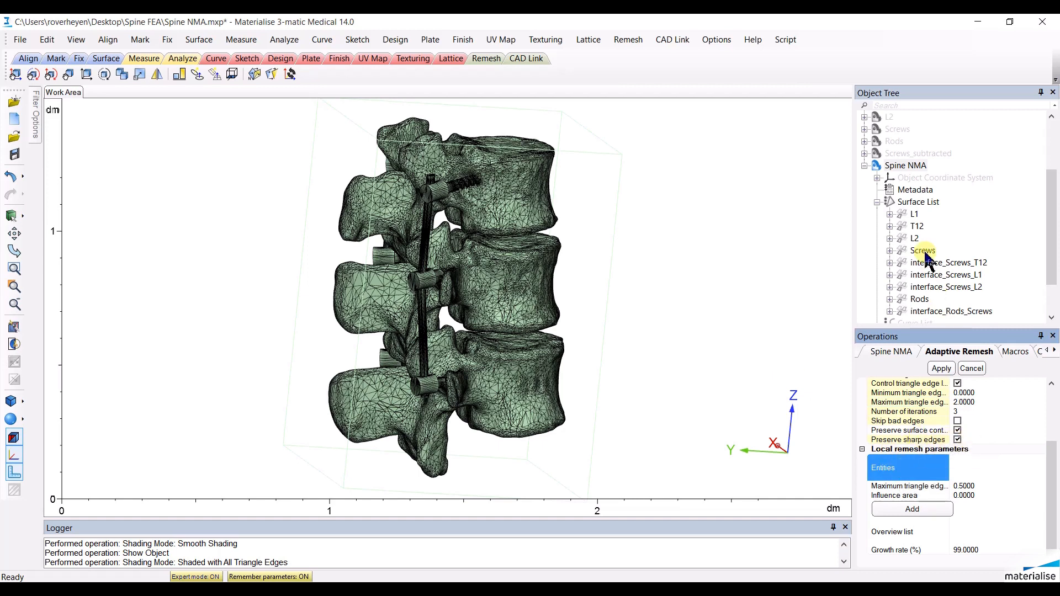
pyautogui.click(950, 262)
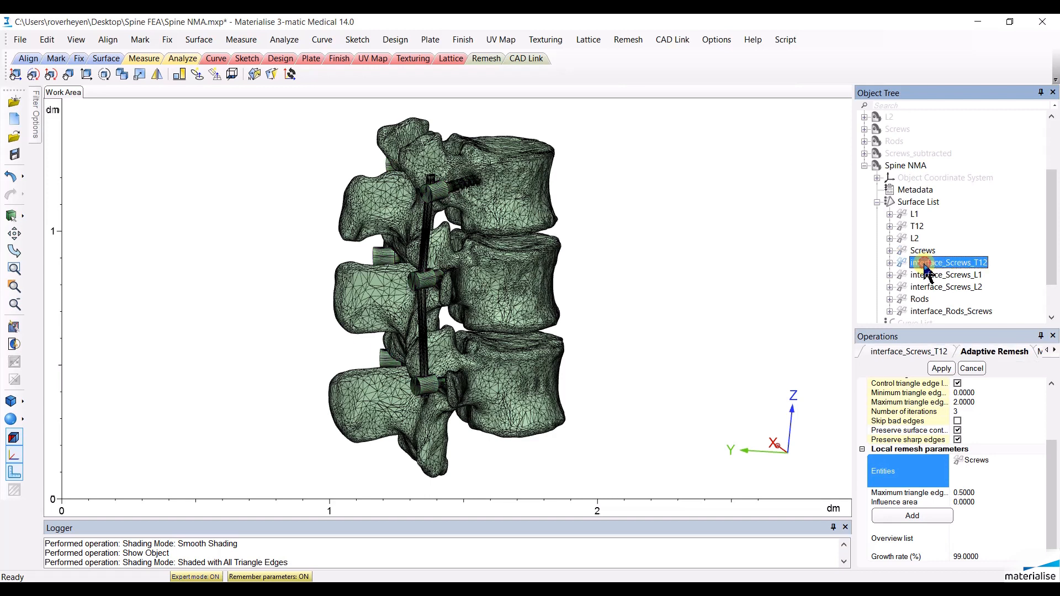
pyautogui.click(949, 286)
pyautogui.write('1')
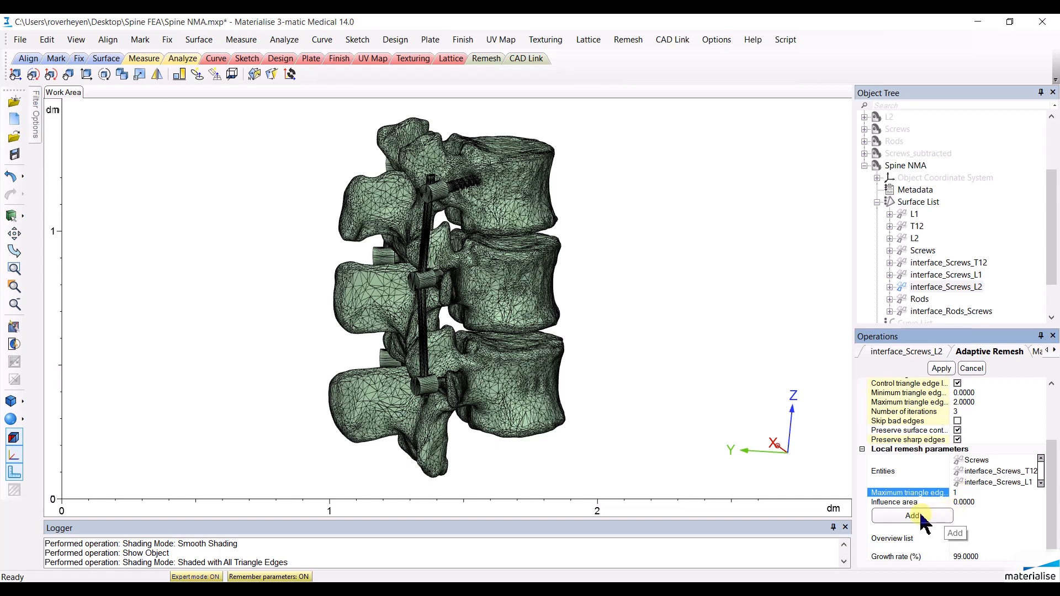
pyautogui.click(912, 515)
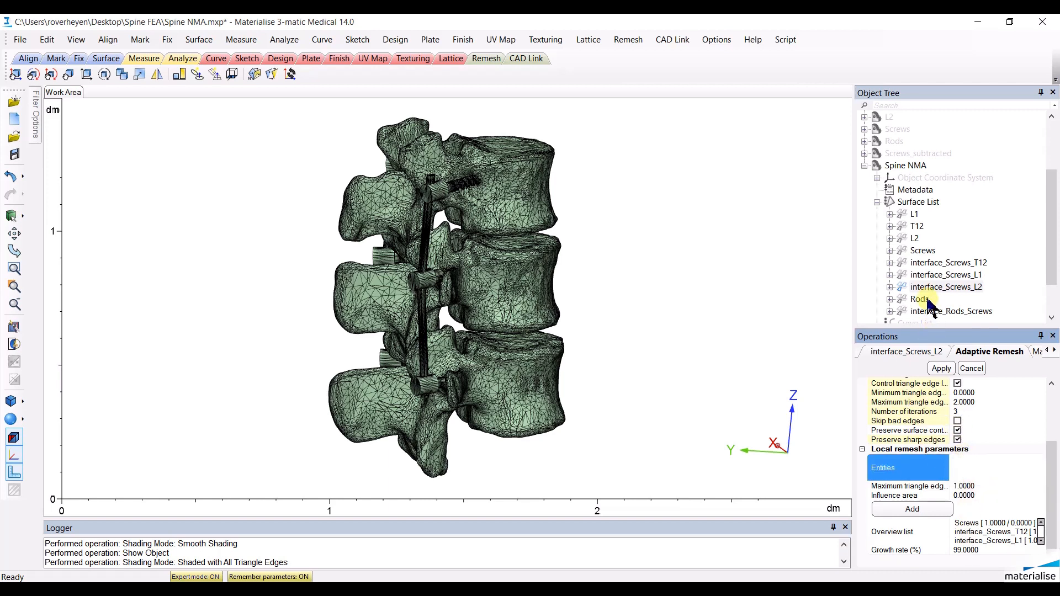
pyautogui.click(919, 299)
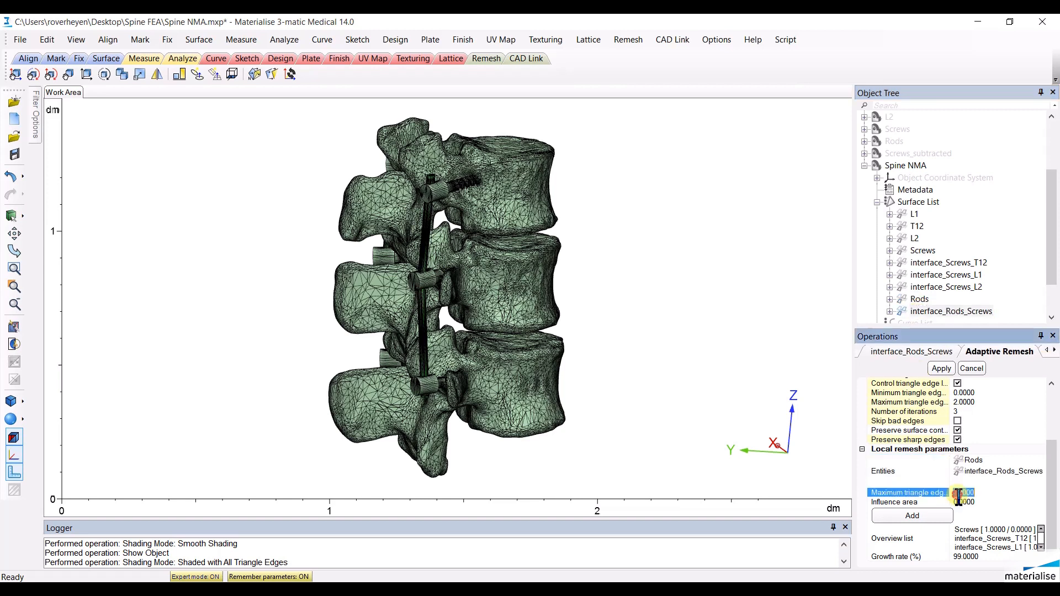
pyautogui.write('0.5')
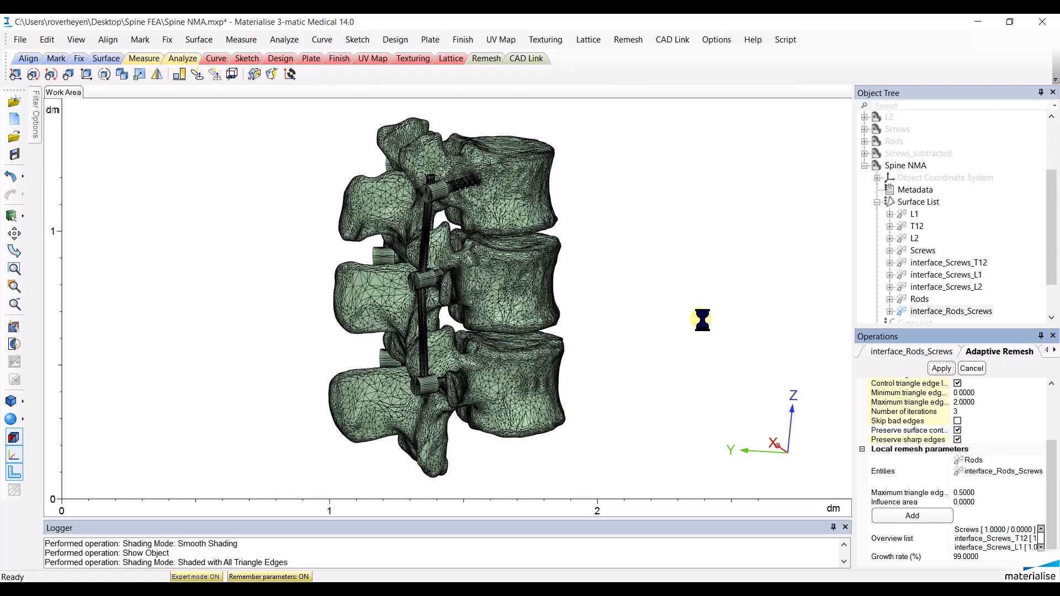
# - Apply the adaptive remesh to Spine NMA, producing a denser triangle mesh
pyautogui.click(940, 369)
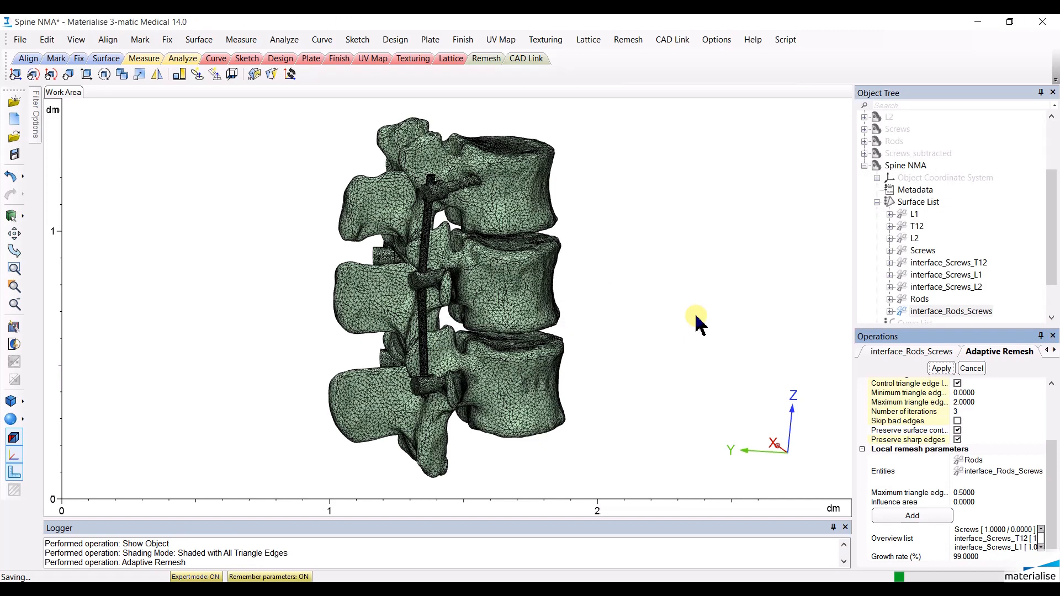
# - Split Spine NMA into L1, T12, L2, Screws and Rods, hide the assembly, and zoom in
pyautogui.click(627, 39)
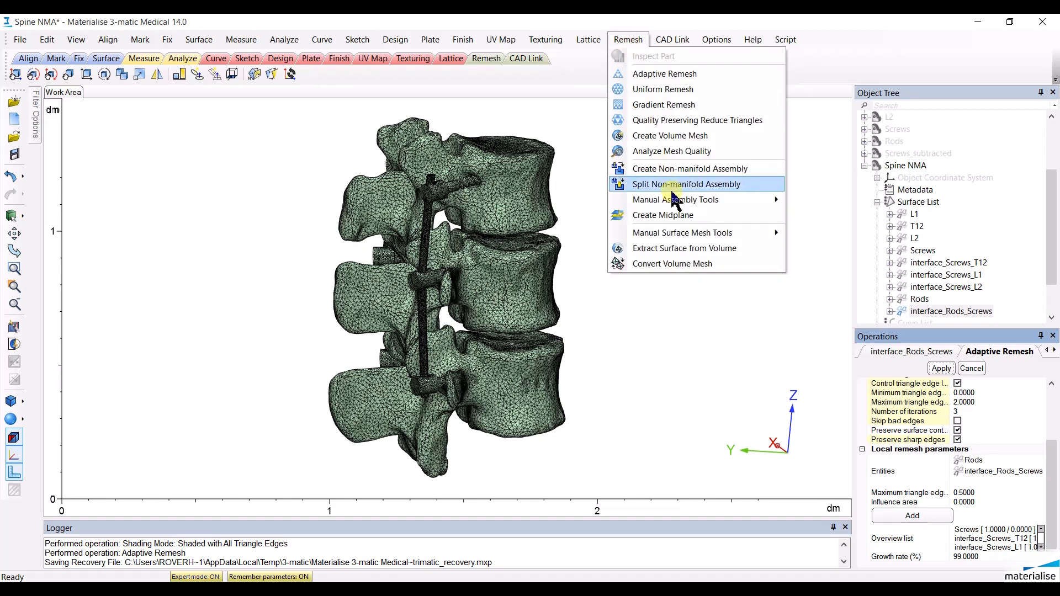
pyautogui.click(685, 184)
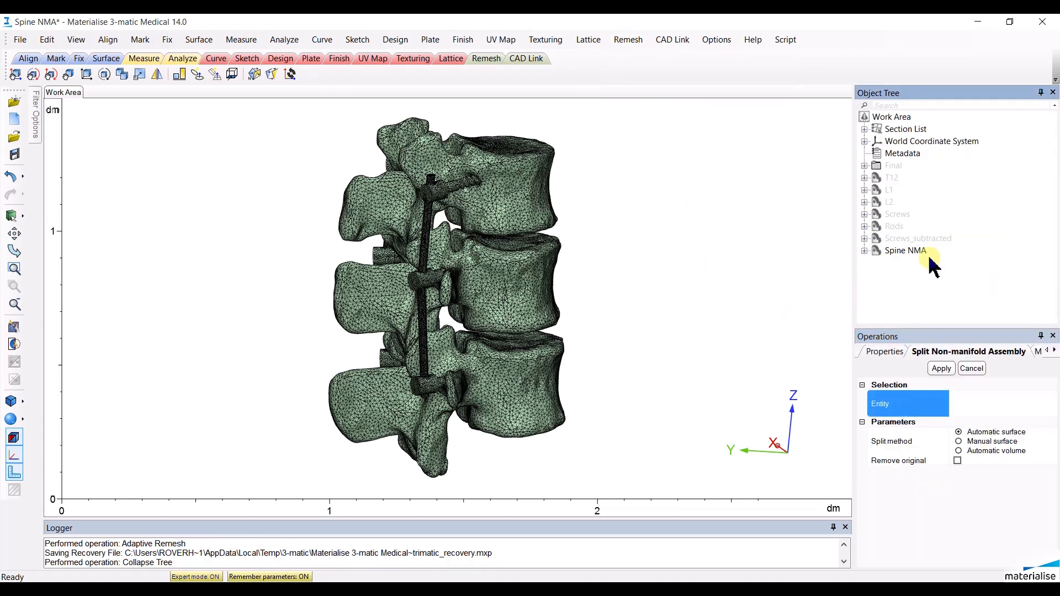
pyautogui.click(905, 250)
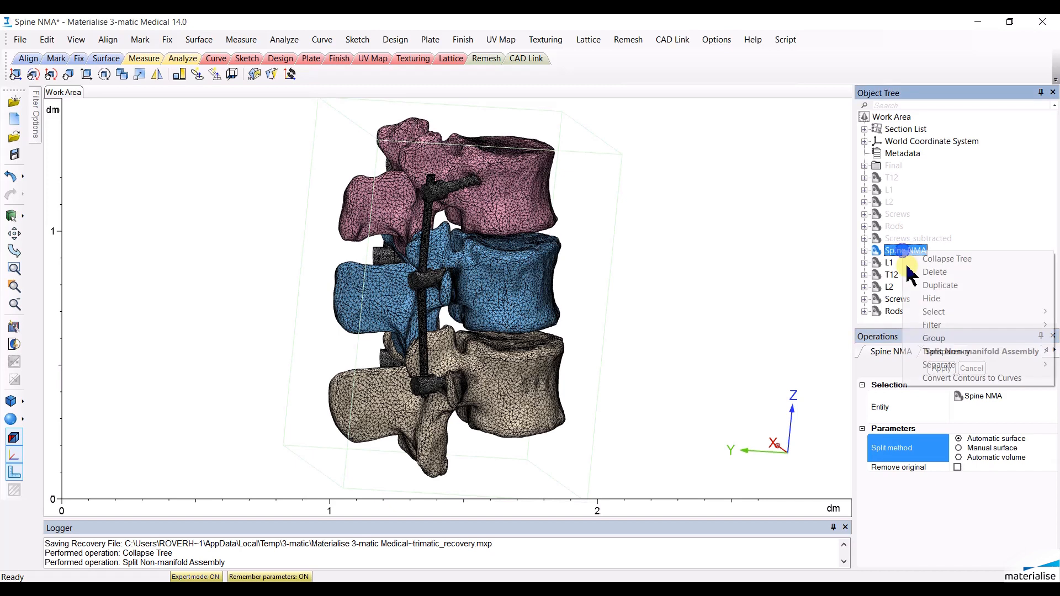
pyautogui.click(931, 299)
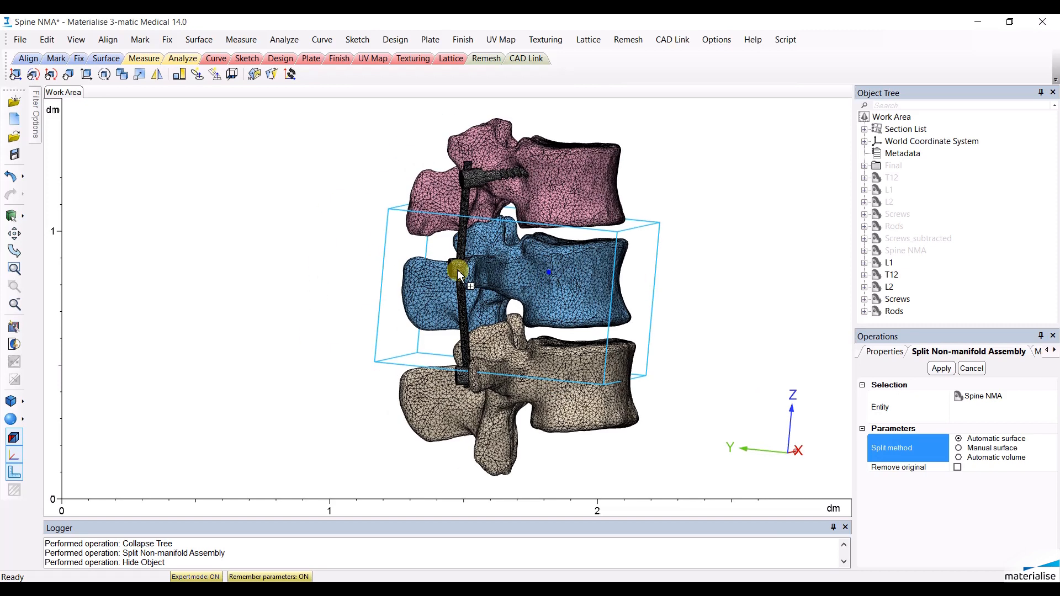
pyautogui.scroll(3)
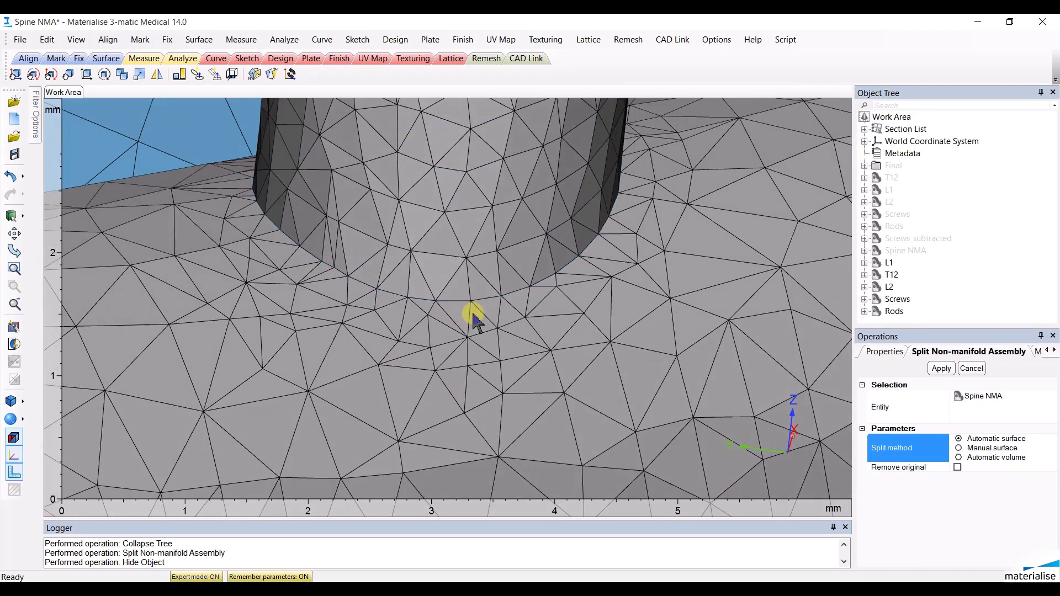
pyautogui.moveTo(433, 294)
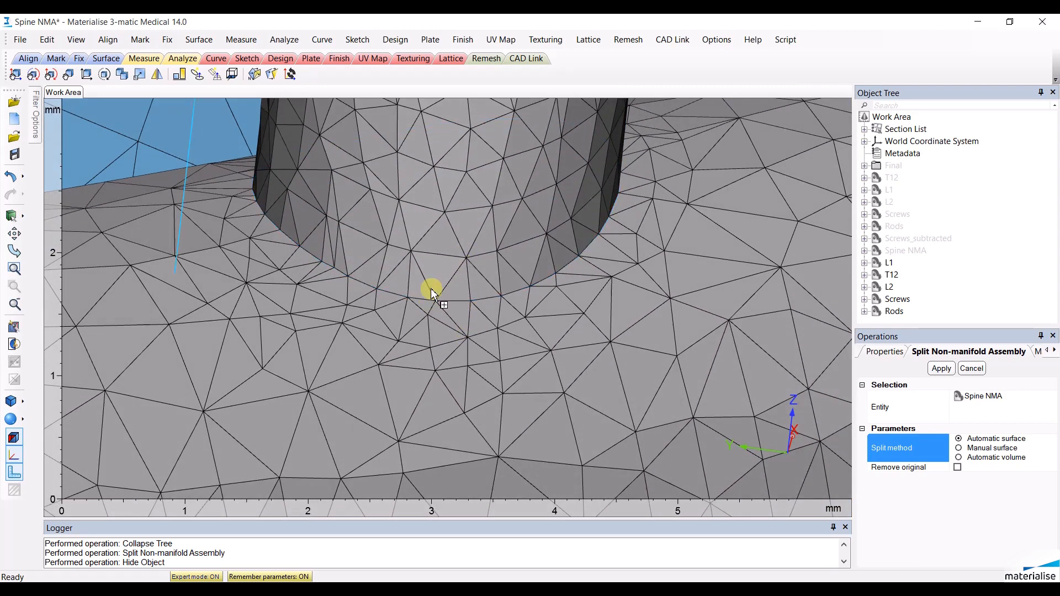
pyautogui.moveTo(467, 264)
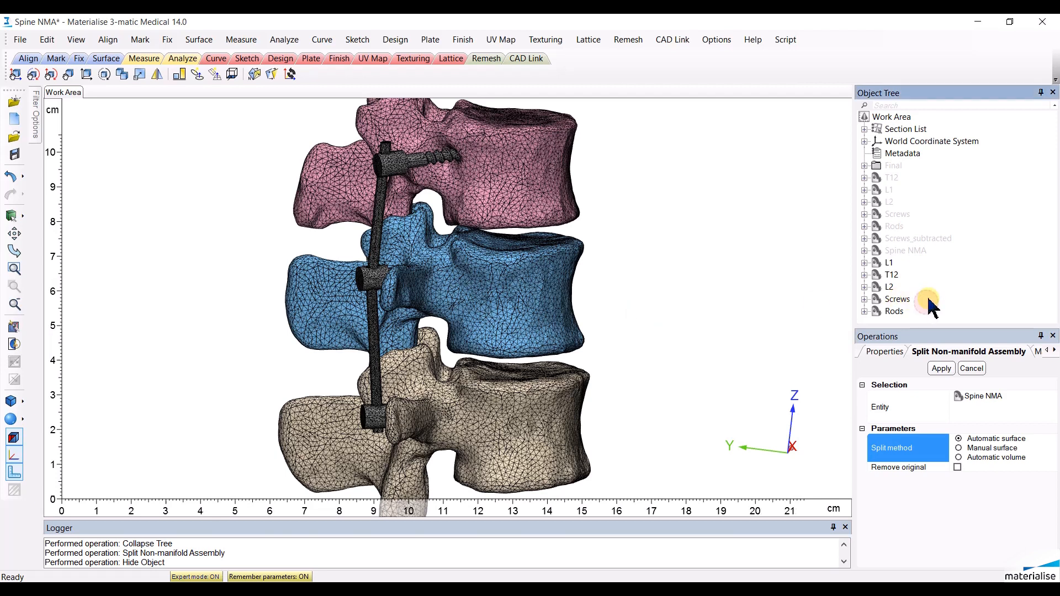
# - Create tetrahedral volume meshes for L1, T12 and L2 with maximum edge length 3
pyautogui.click(627, 39)
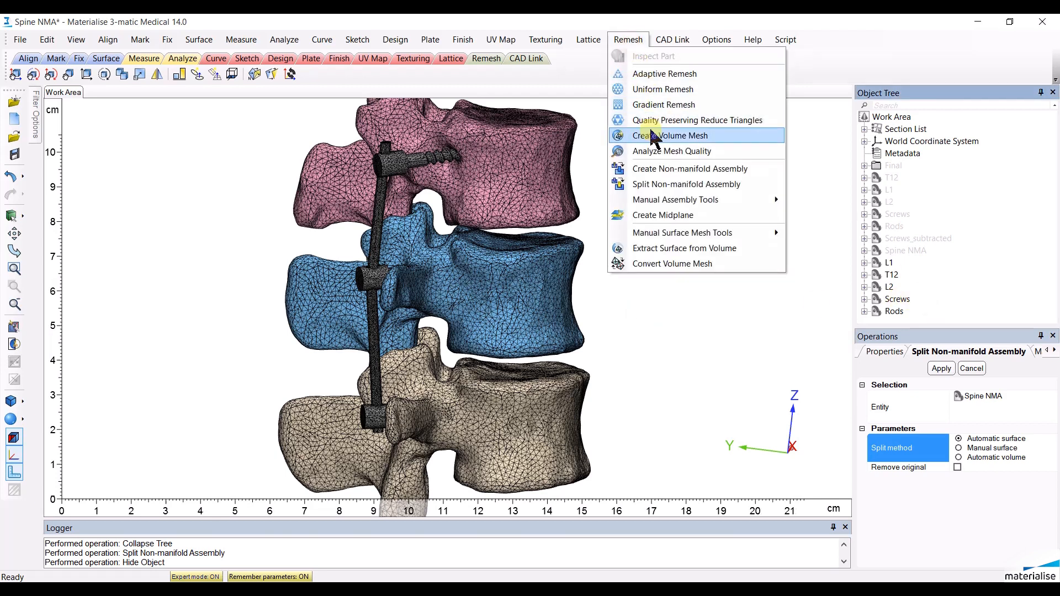
pyautogui.moveTo(675, 199)
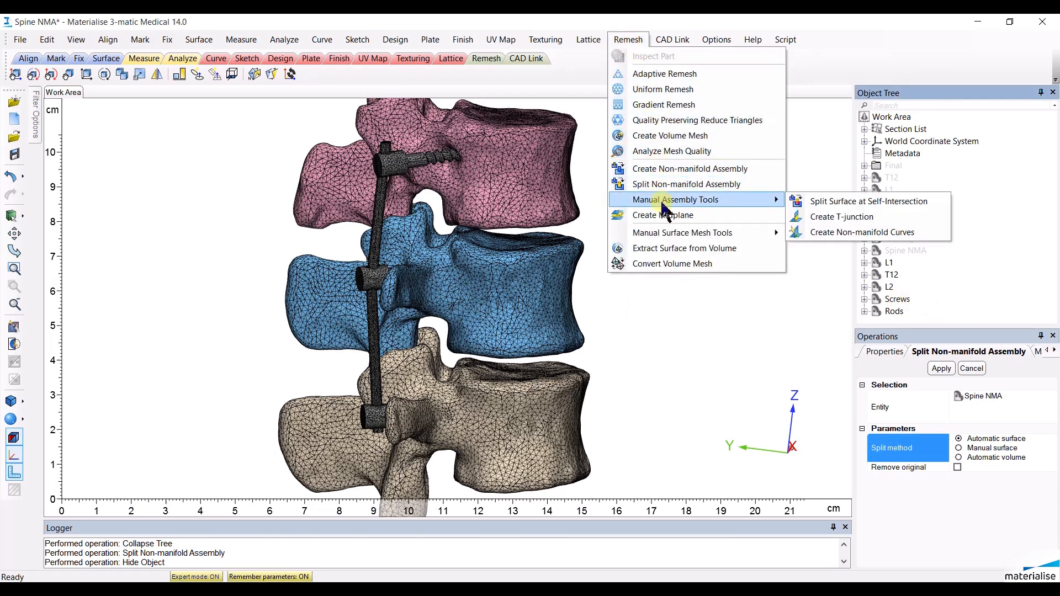
pyautogui.click(669, 135)
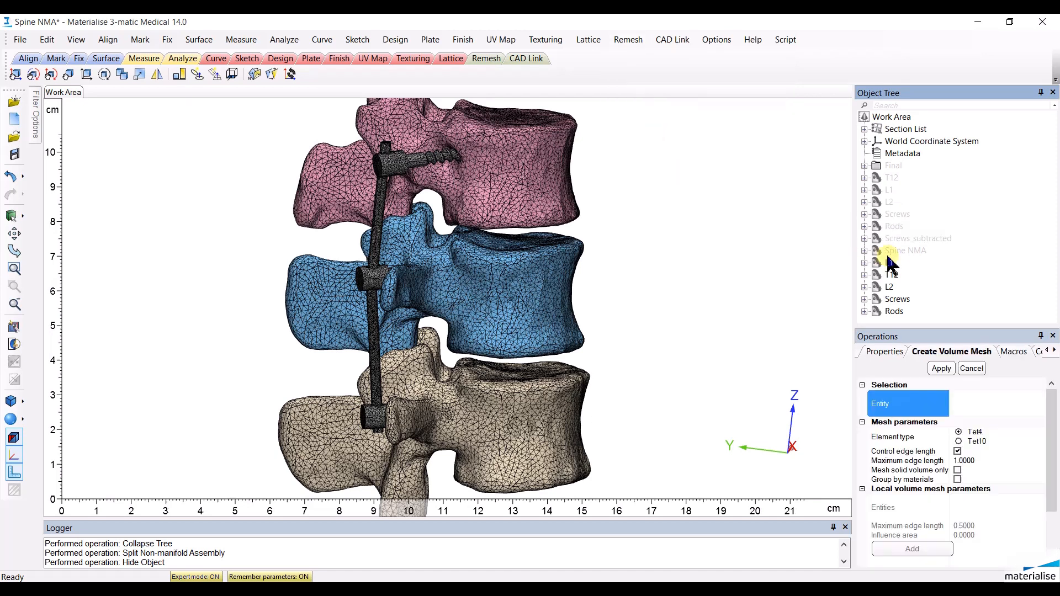
pyautogui.click(889, 262)
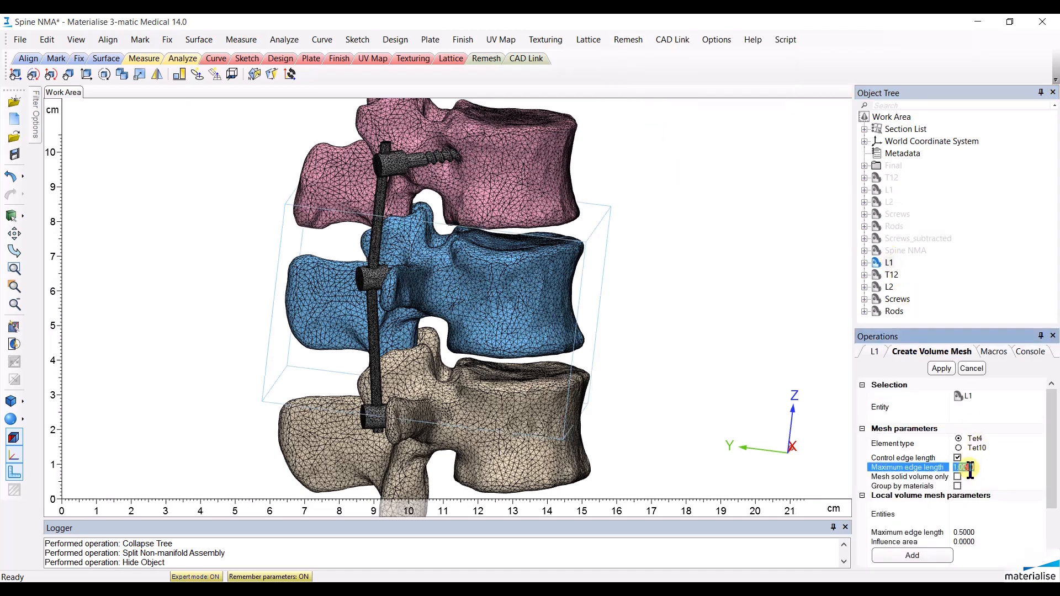
pyautogui.write('3')
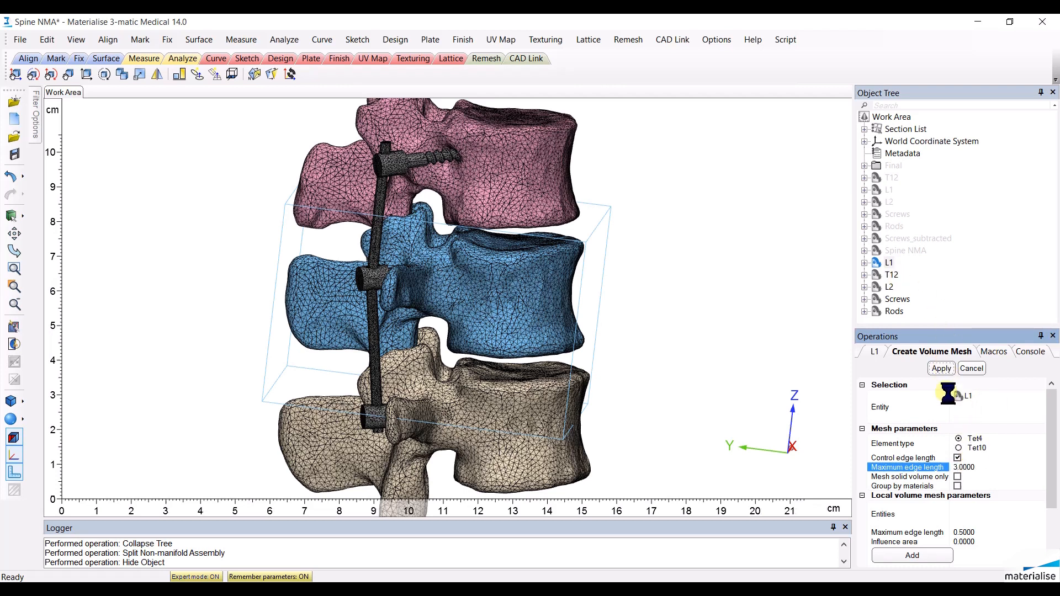
pyautogui.click(940, 368)
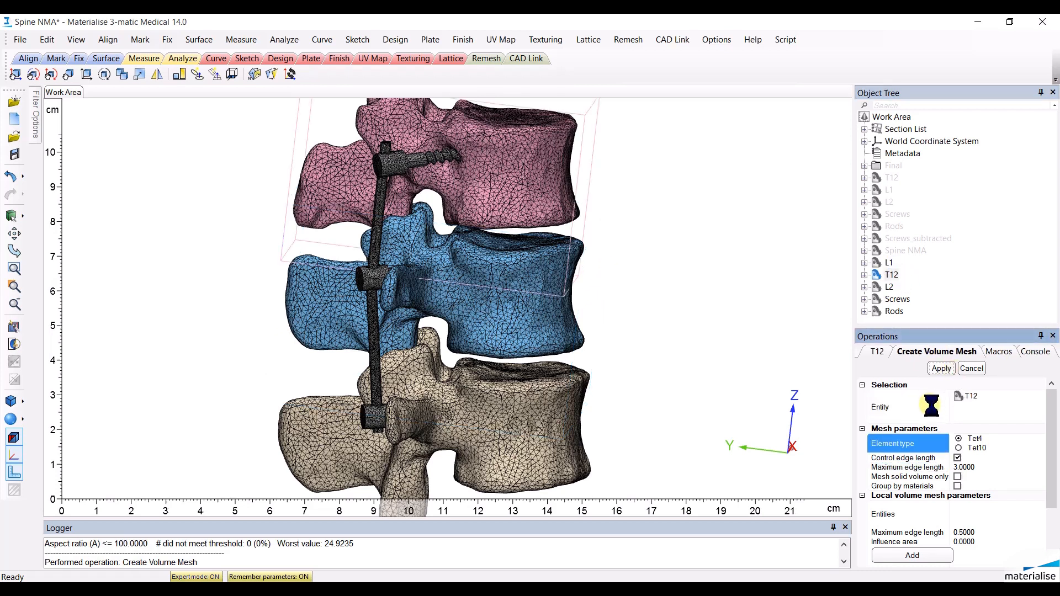
pyautogui.click(941, 368)
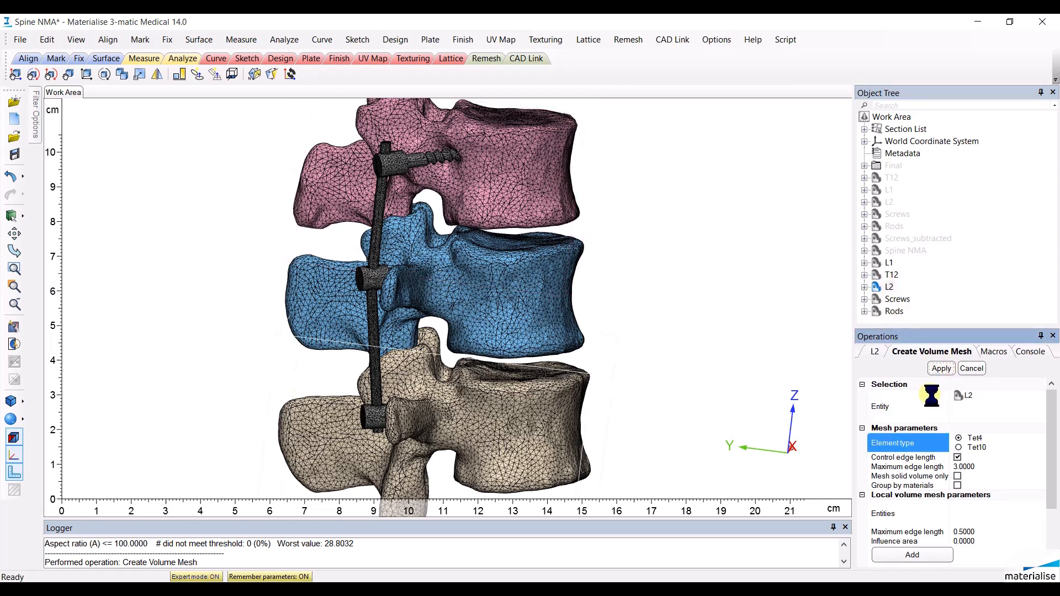
pyautogui.click(940, 368)
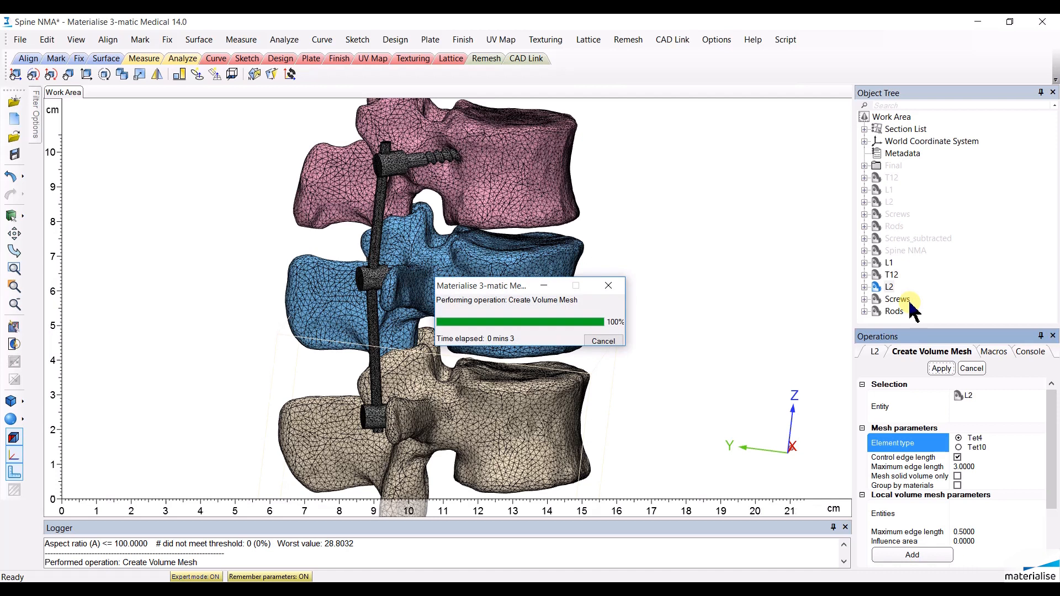
# - Create volume meshes for the Screws at edge length 2 and the Rods at 1
pyautogui.click(898, 299)
pyautogui.write('2.0000')
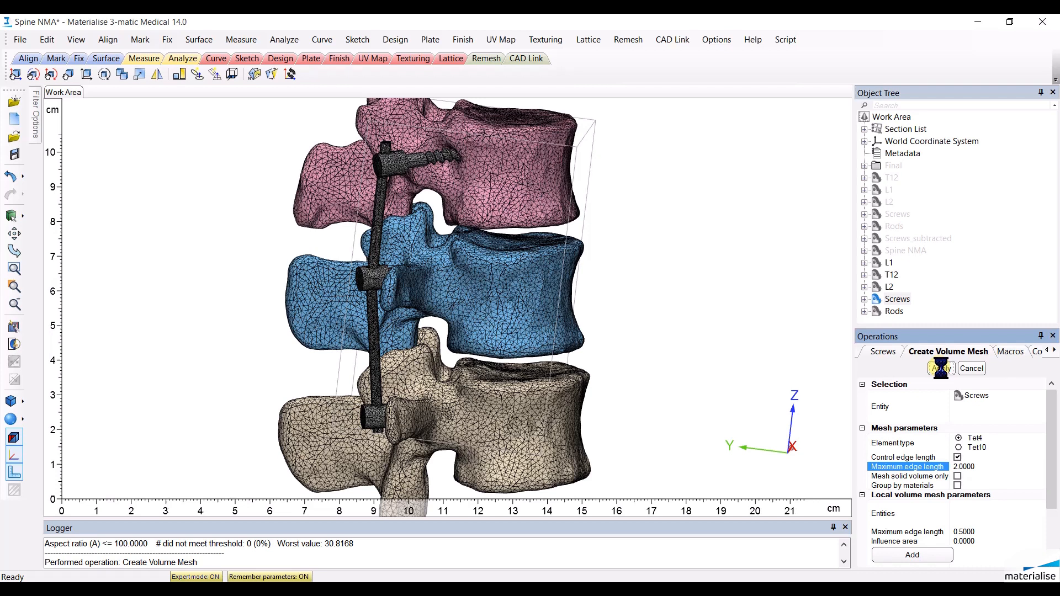
pyautogui.click(939, 367)
pyautogui.write('1')
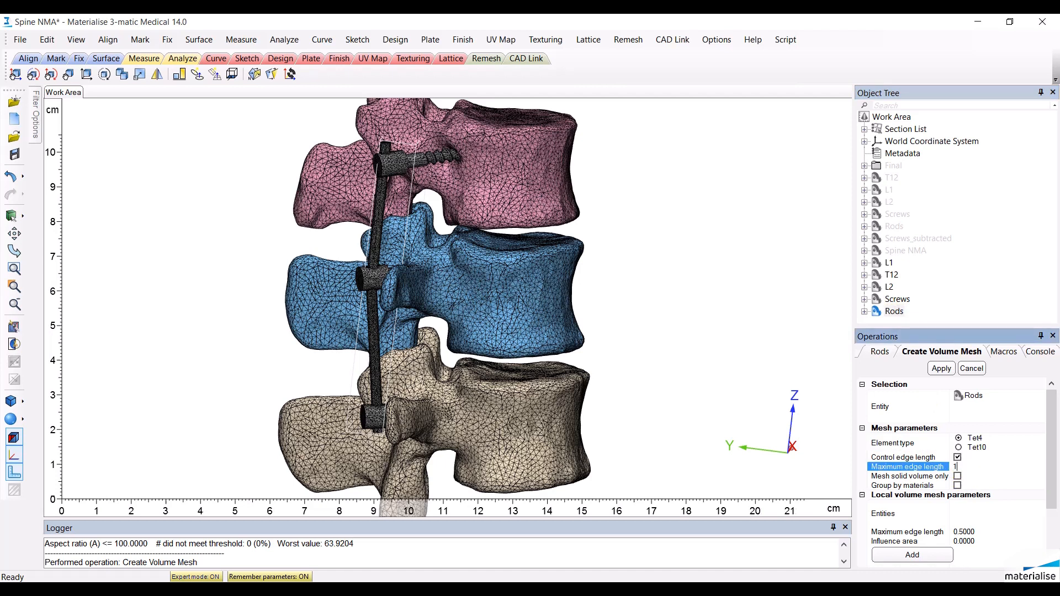
pyautogui.moveTo(941, 368)
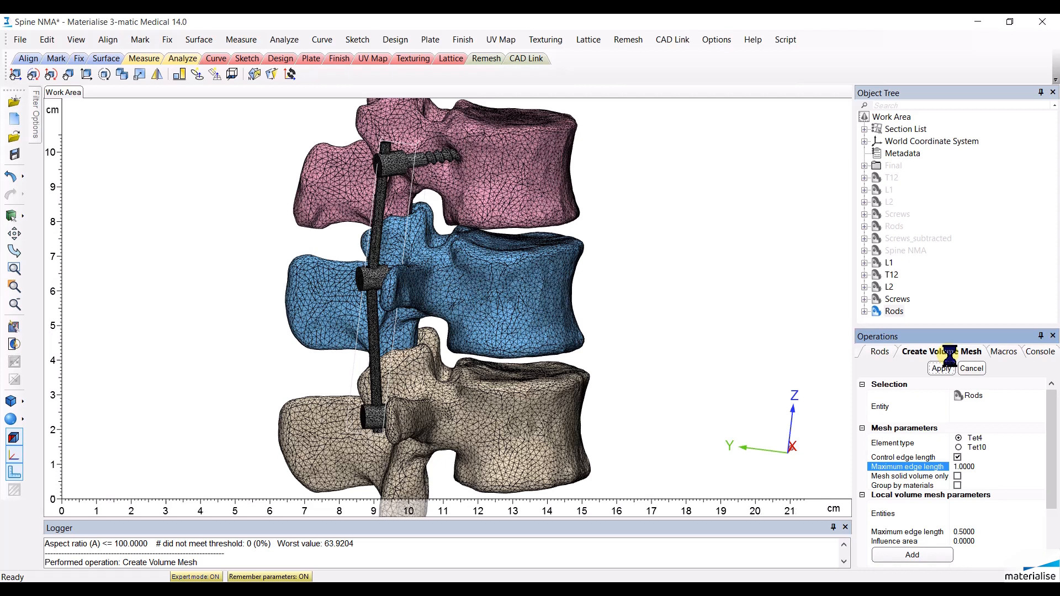
pyautogui.click(941, 368)
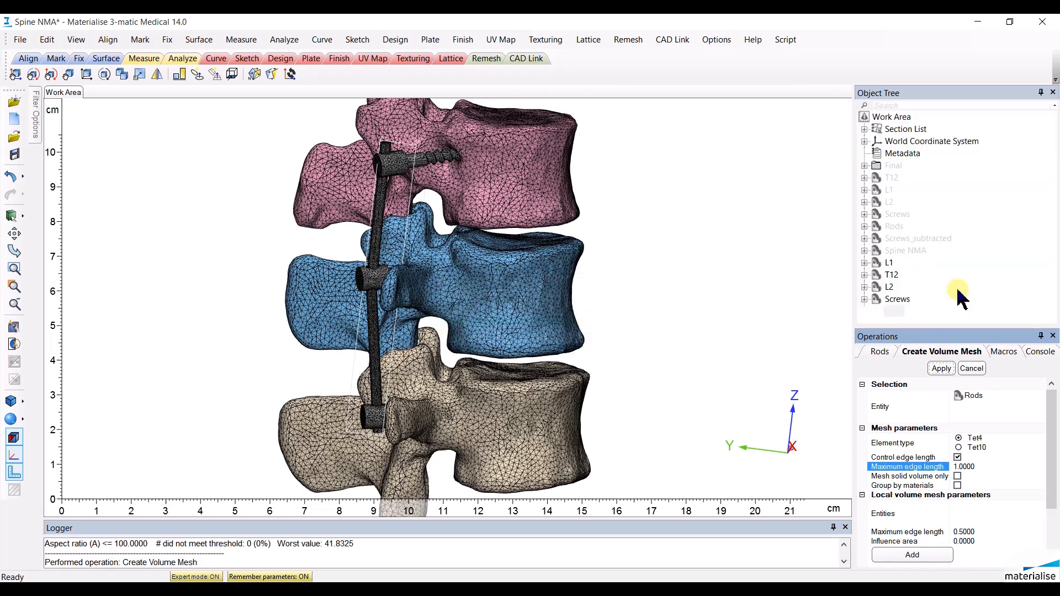
pyautogui.click(864, 129)
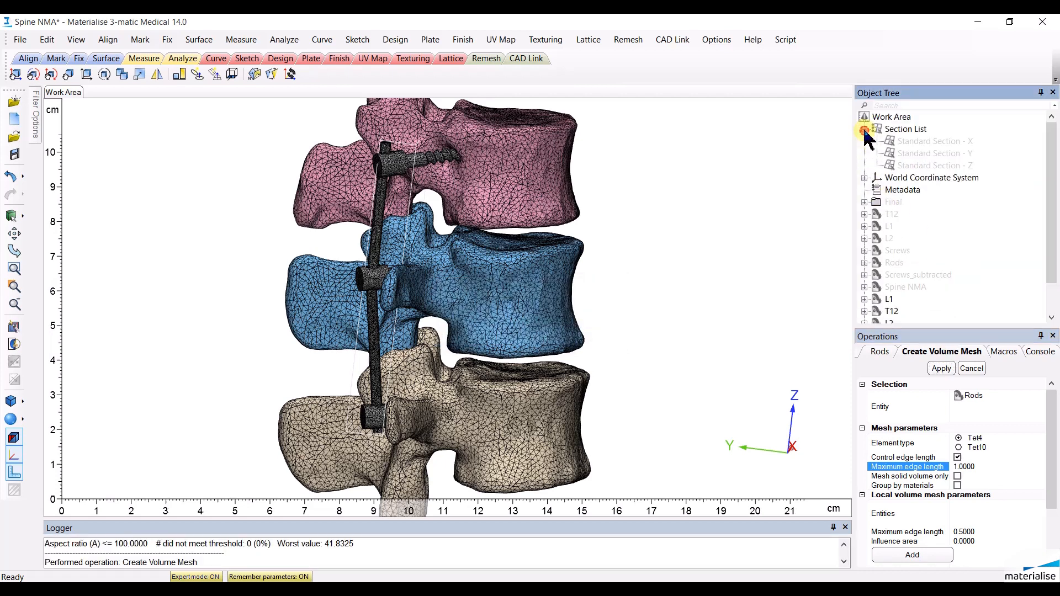
# - Show Standard Section - Z to clip the meshed vertebrae and review its properties
pyautogui.rightClick(935, 165)
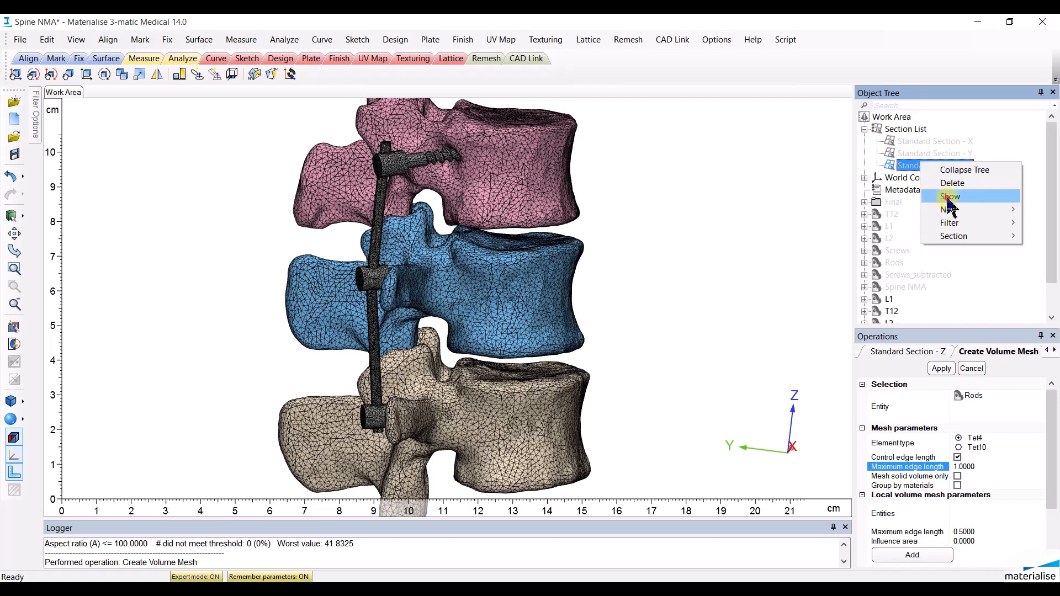
pyautogui.click(950, 196)
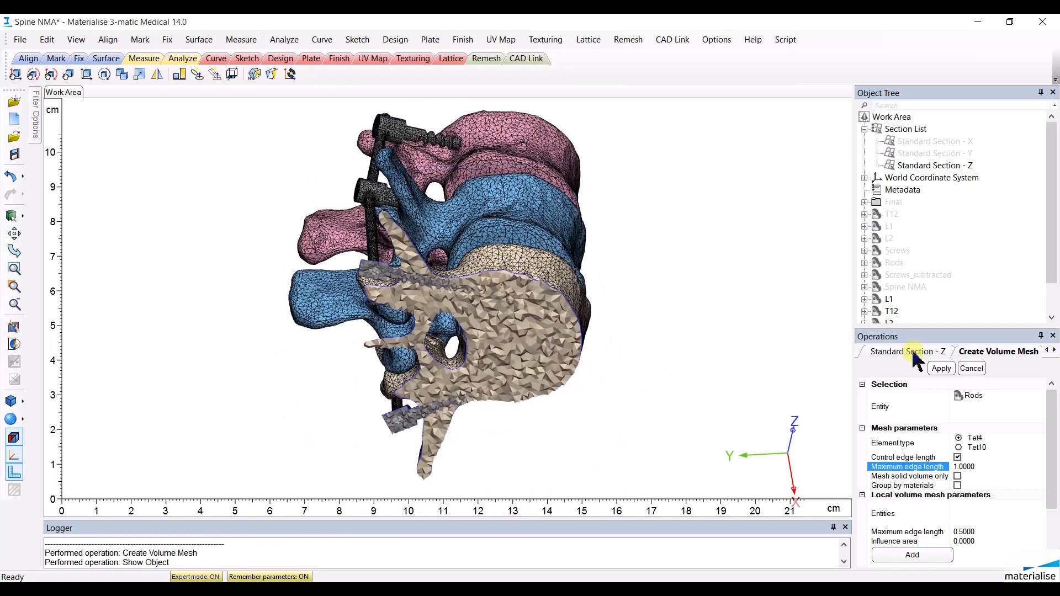
pyautogui.click(908, 351)
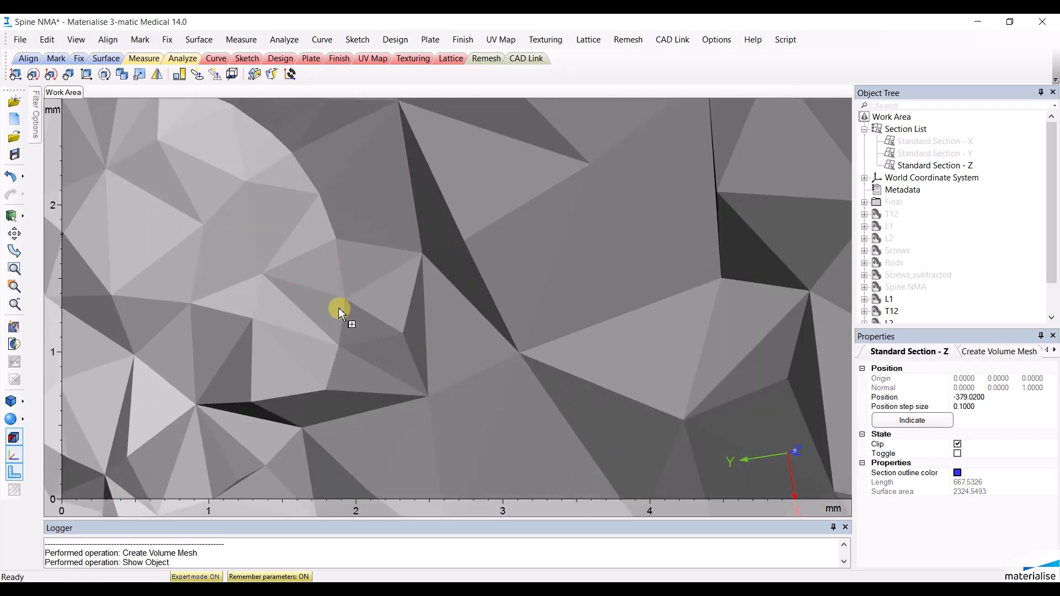
pyautogui.moveTo(348, 296)
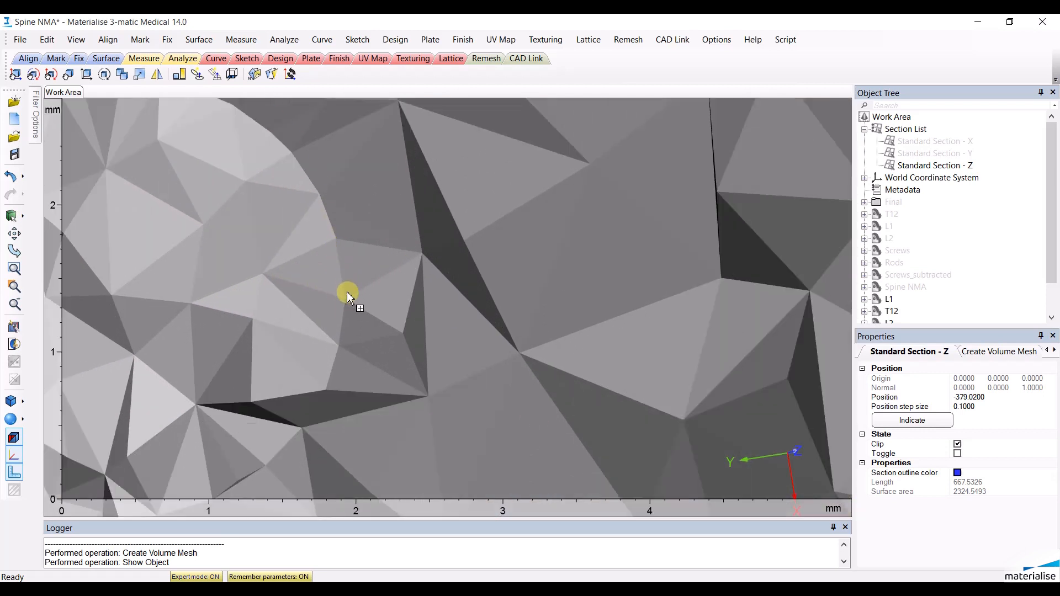
pyautogui.moveTo(264, 277)
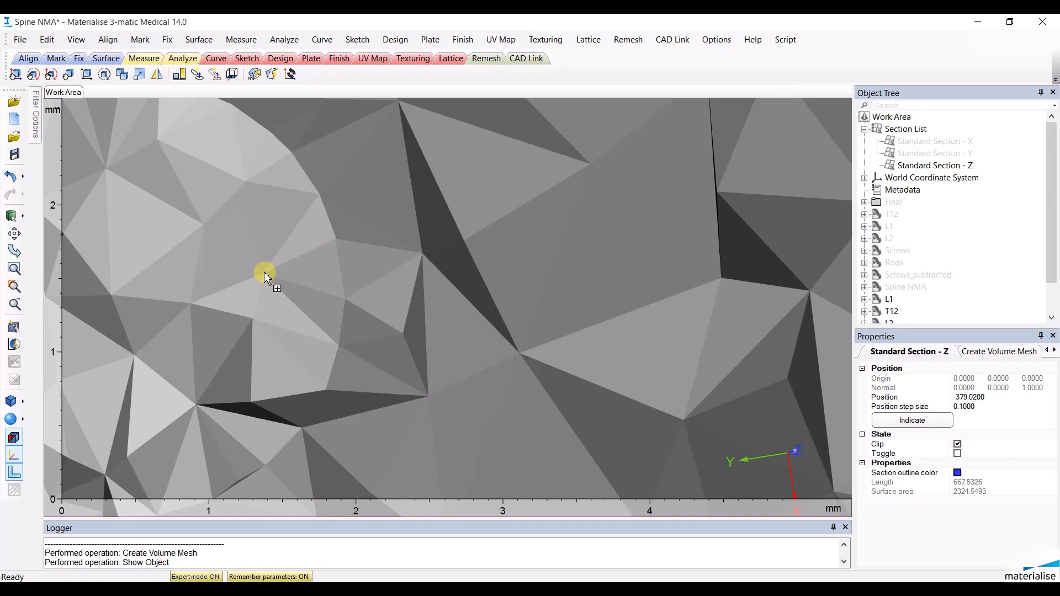
pyautogui.moveTo(423, 256)
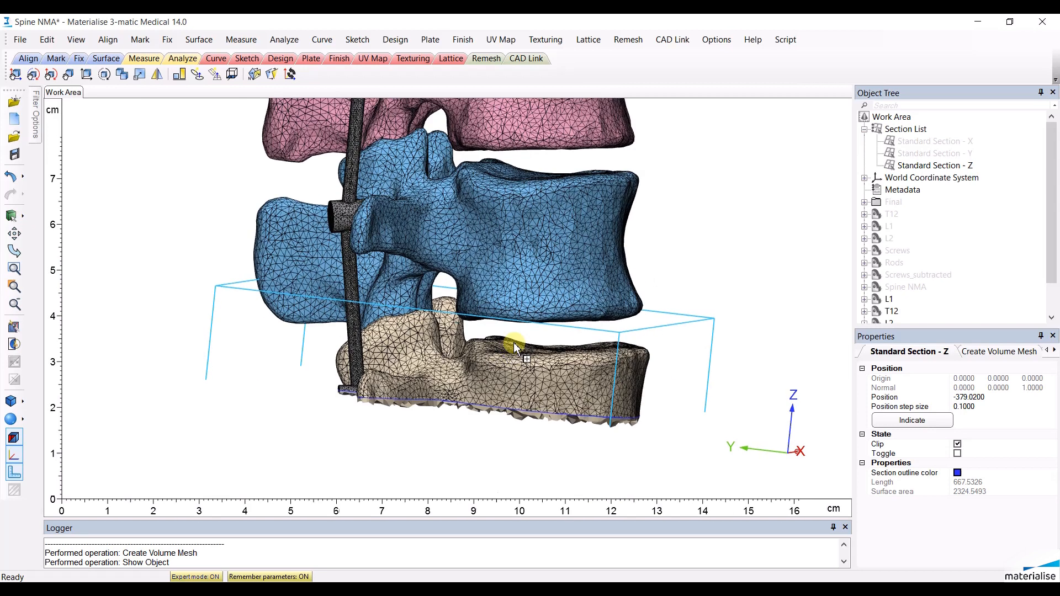
pyautogui.rightClick(935, 165)
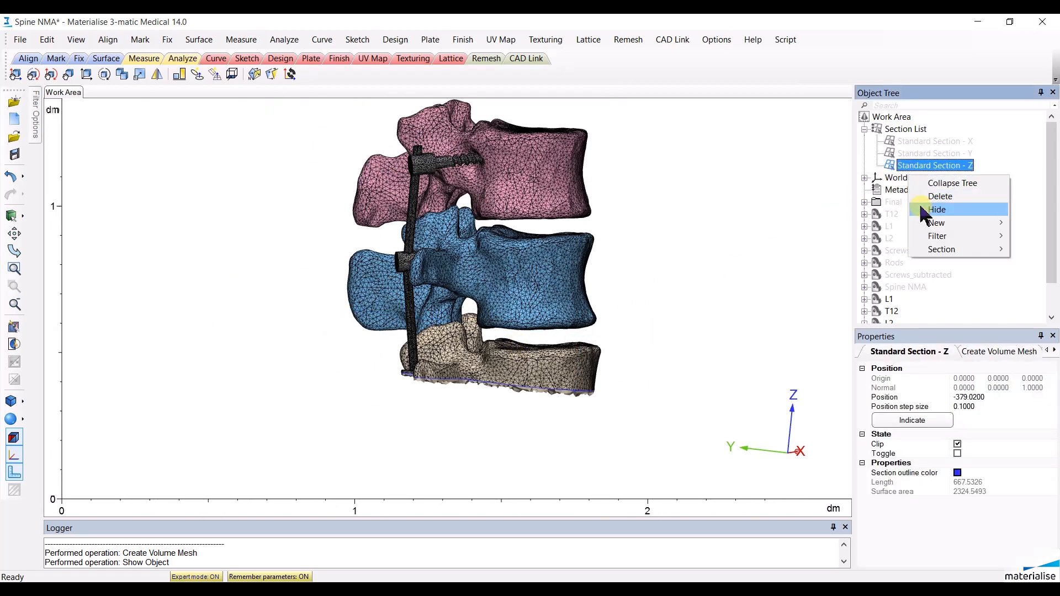
# - Hide the Z section plane and bring up the File export commands
pyautogui.click(937, 209)
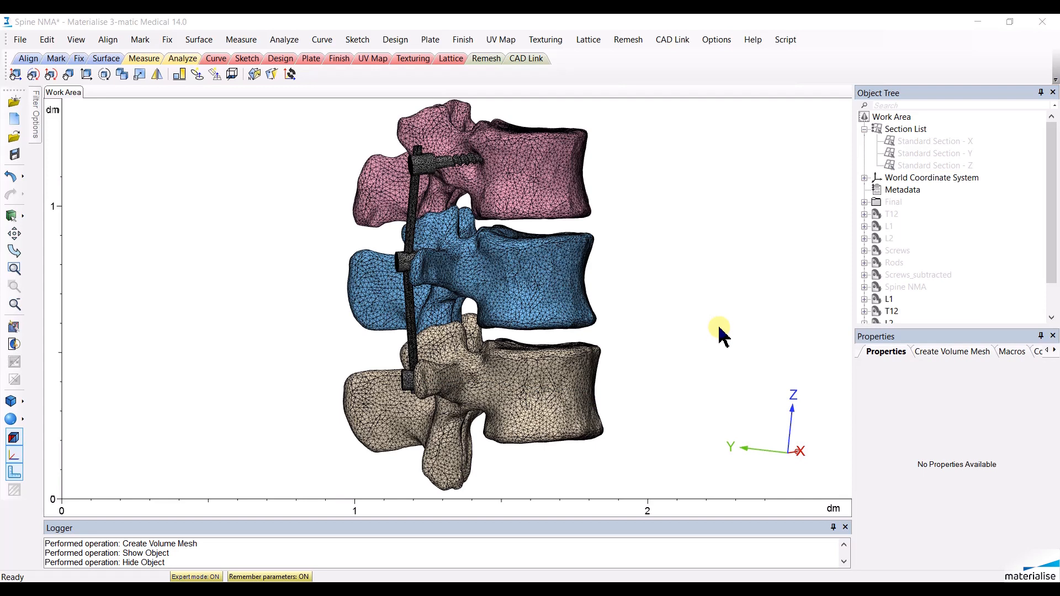
pyautogui.click(20, 39)
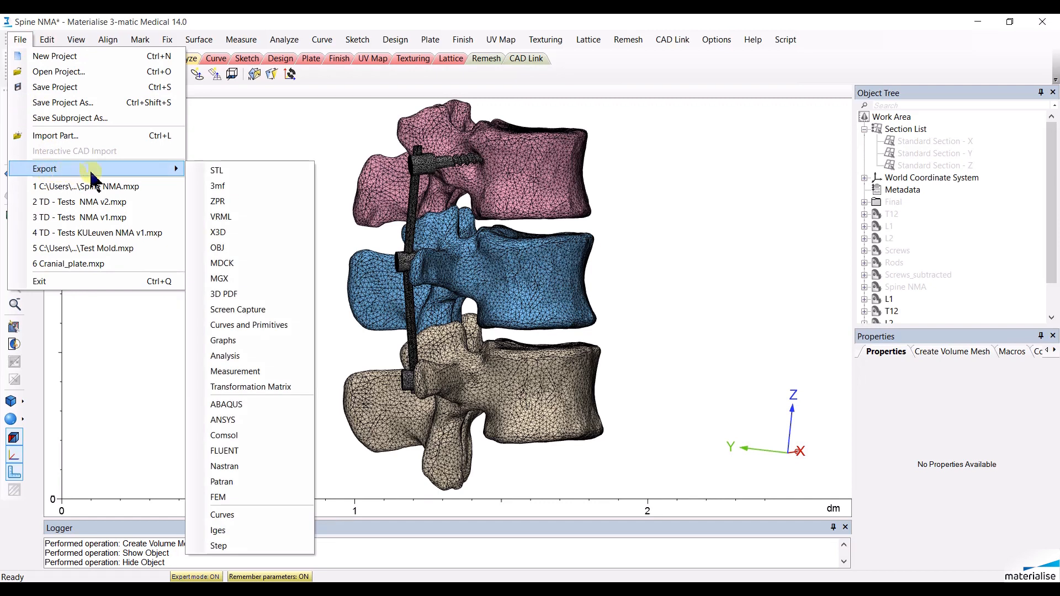
pyautogui.moveTo(223, 451)
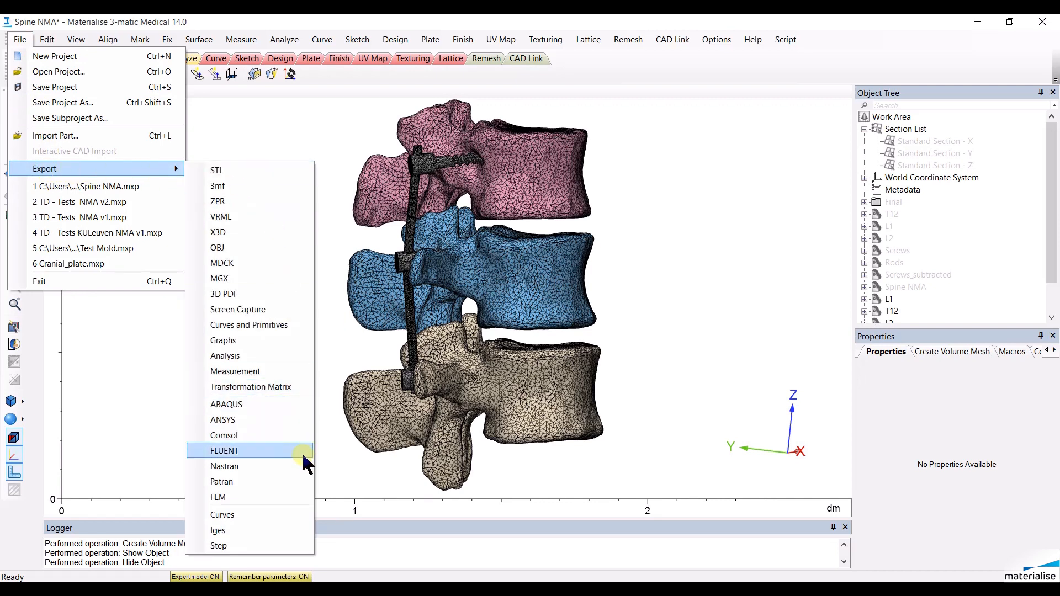
pyautogui.moveTo(297, 404)
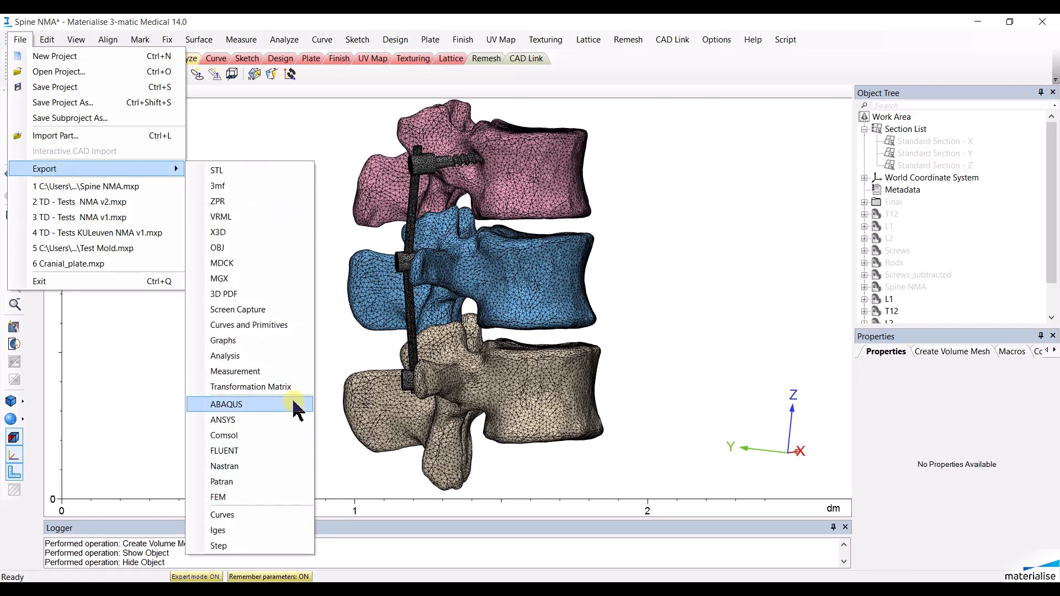